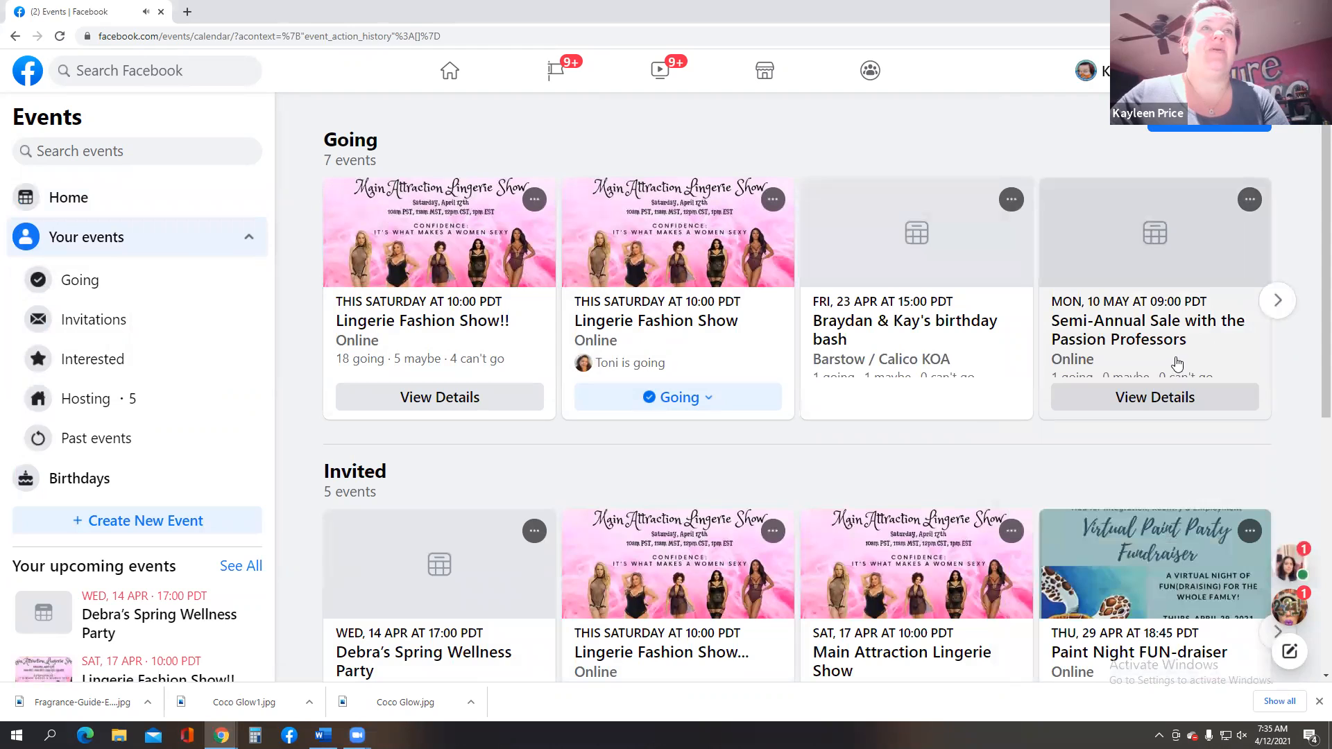
- Browse the Facebook Going events list, then open a new Chrome tab
scroll("down", 3)
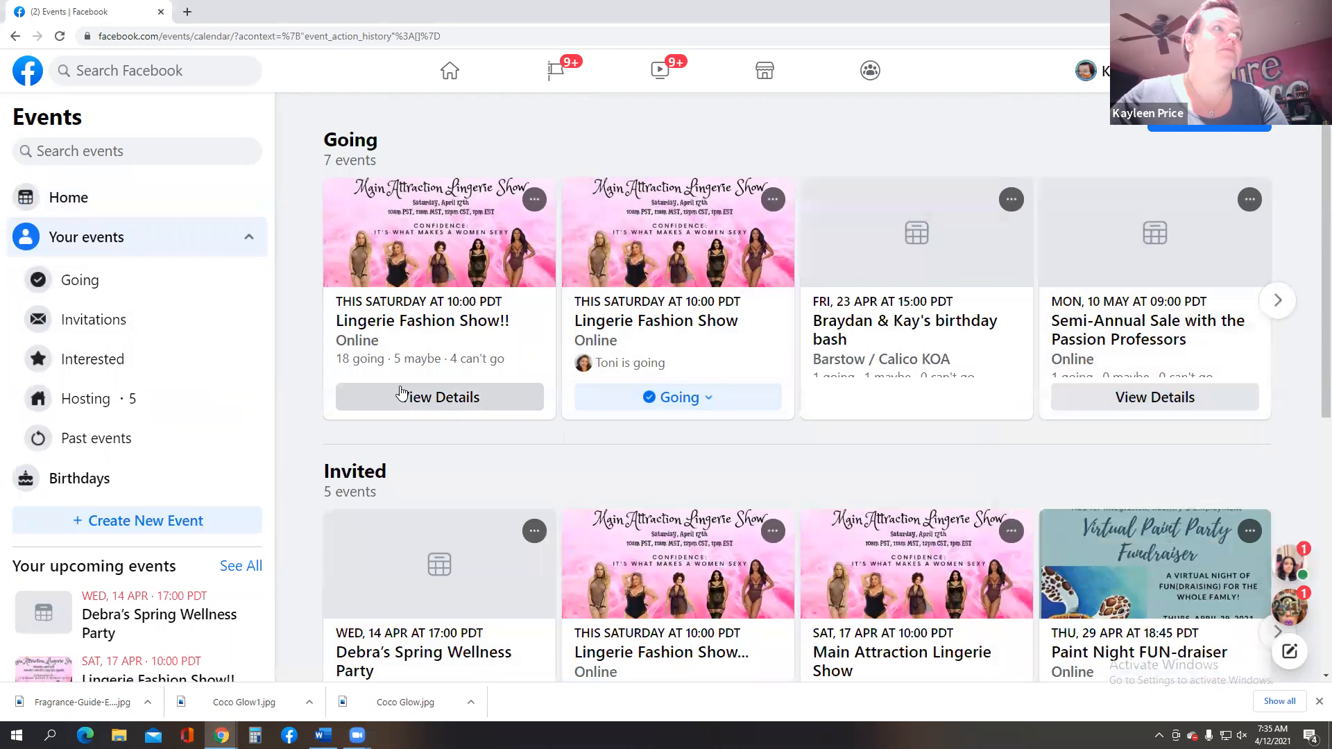
left_click(80, 280)
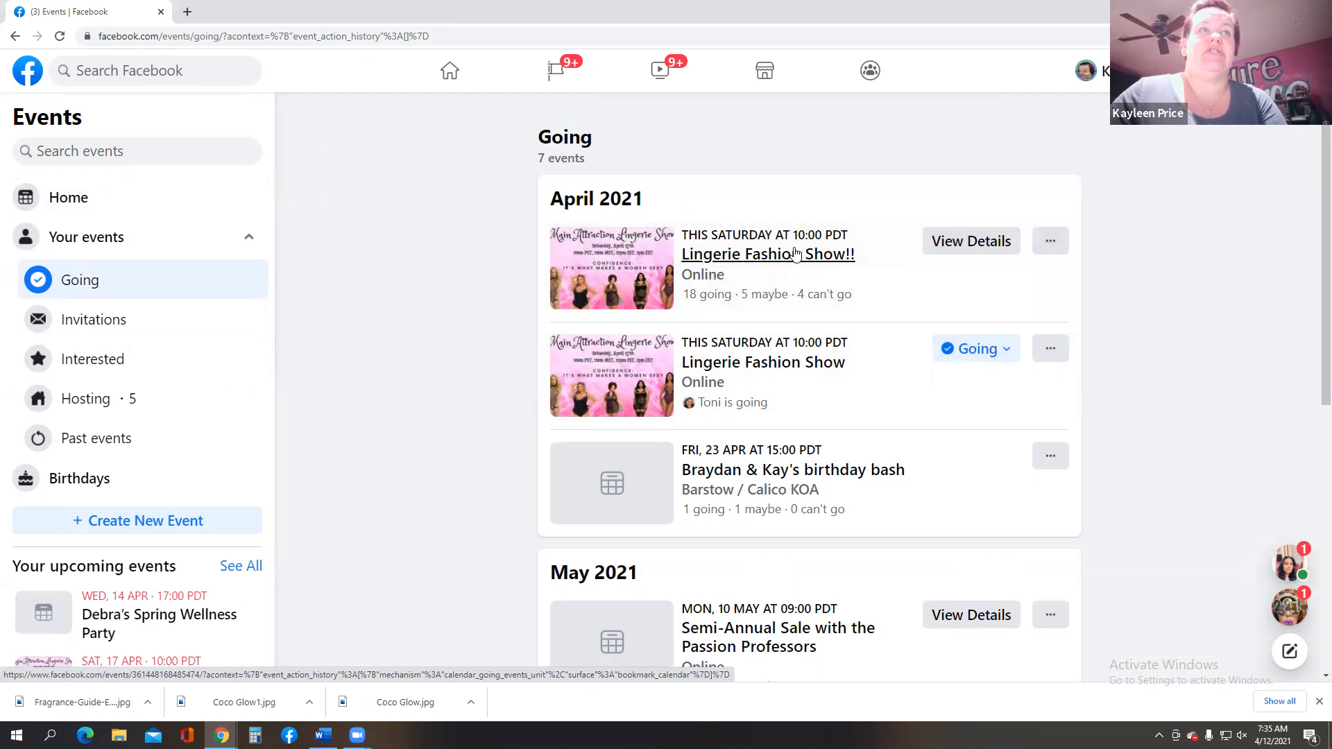
left_click(187, 11)
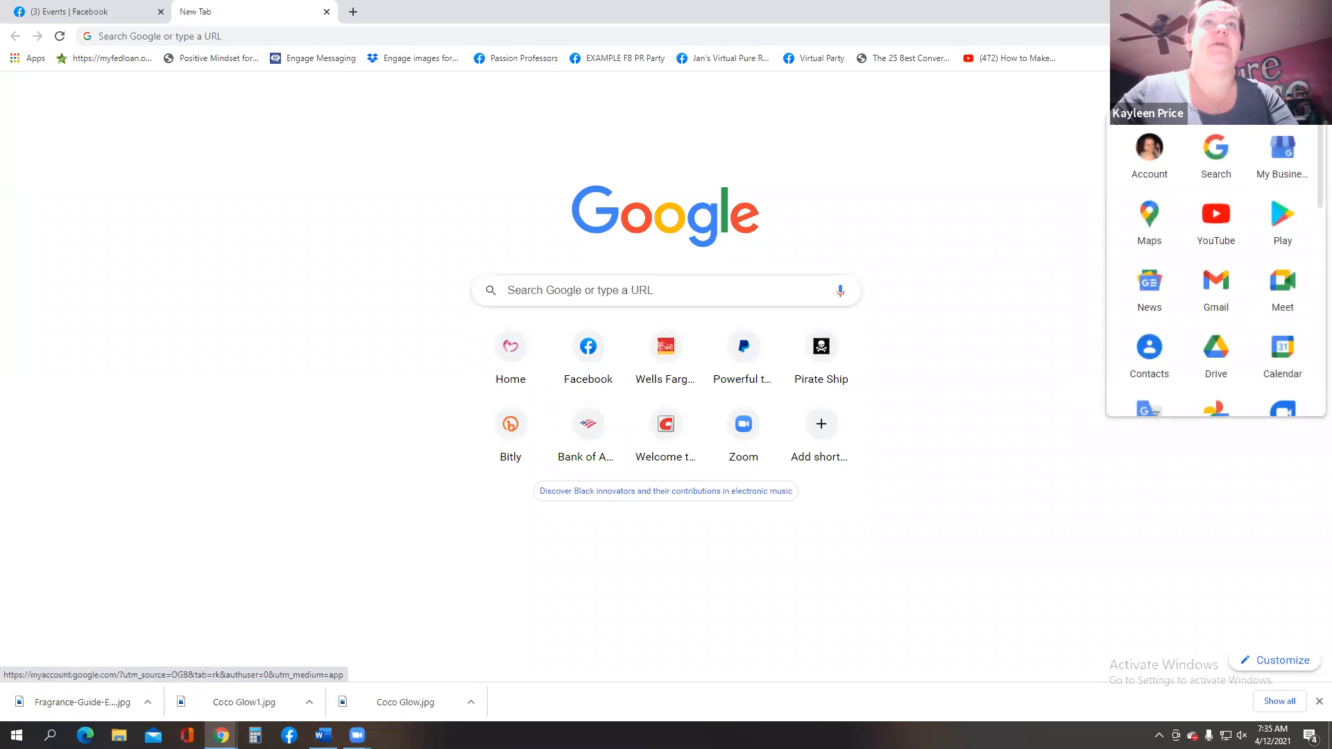
- Open Google Calendar from the apps grid, showing Monday, April 12, 2021
left_click(1282, 347)
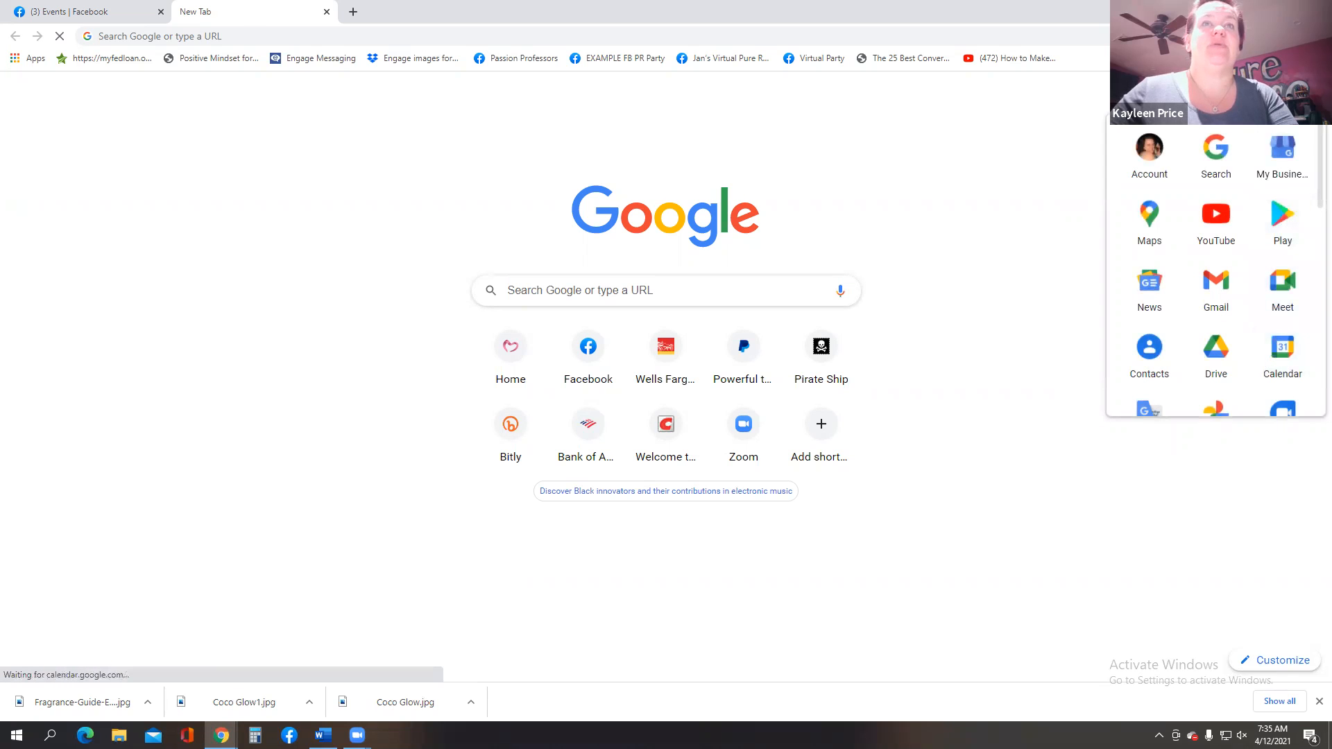
left_click(1282, 346)
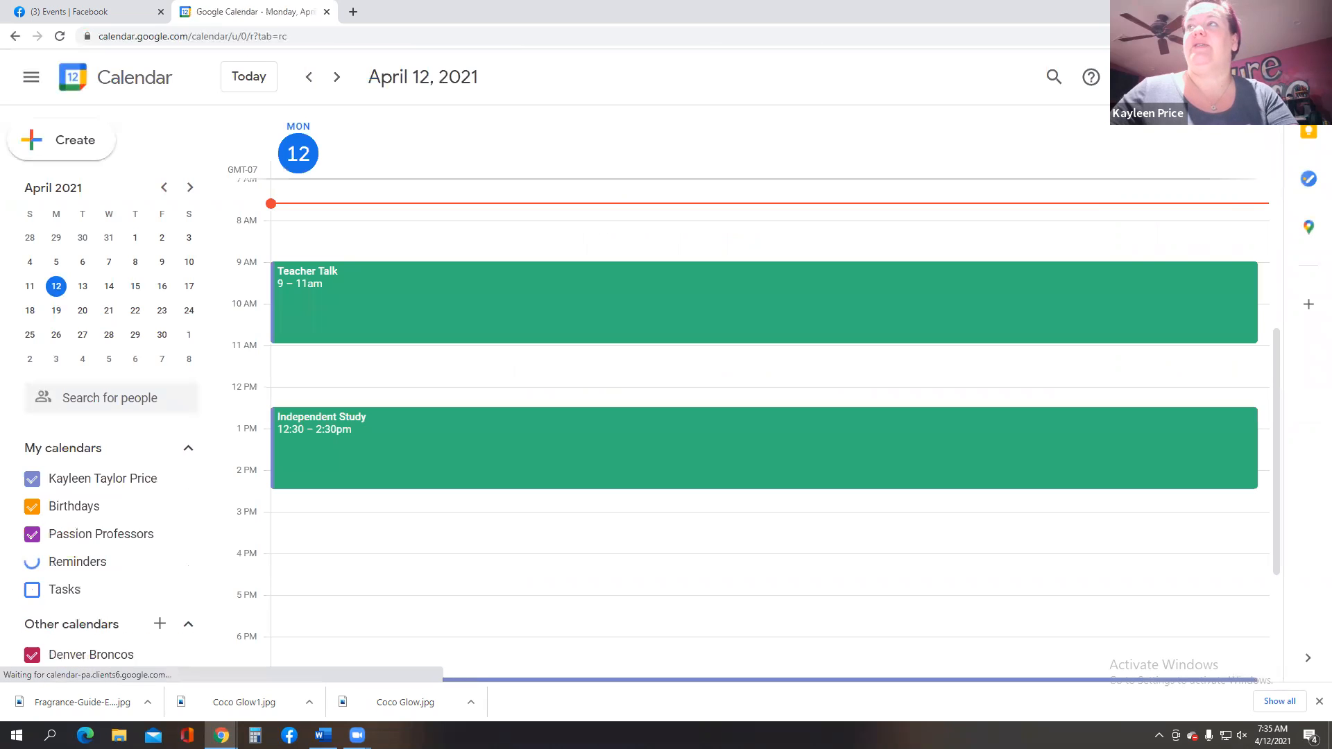
left_click(32, 562)
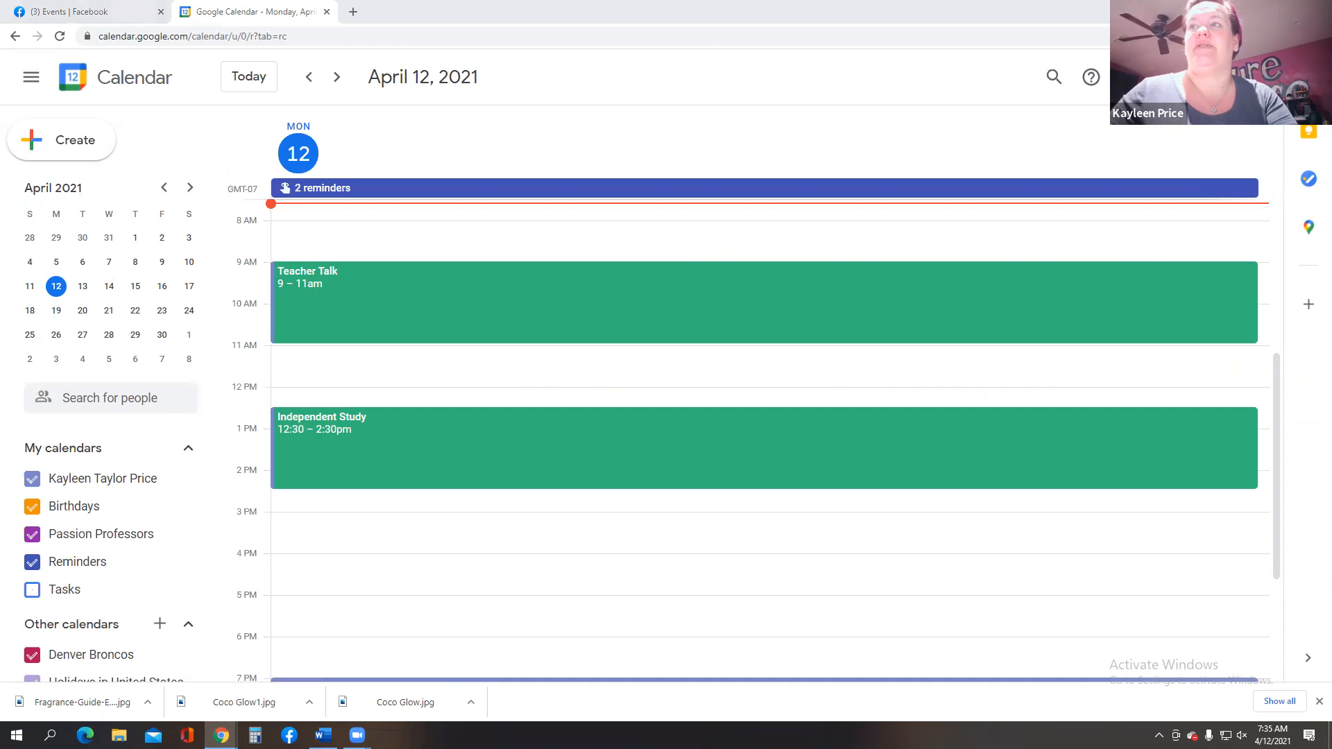
mouse_move(701, 472)
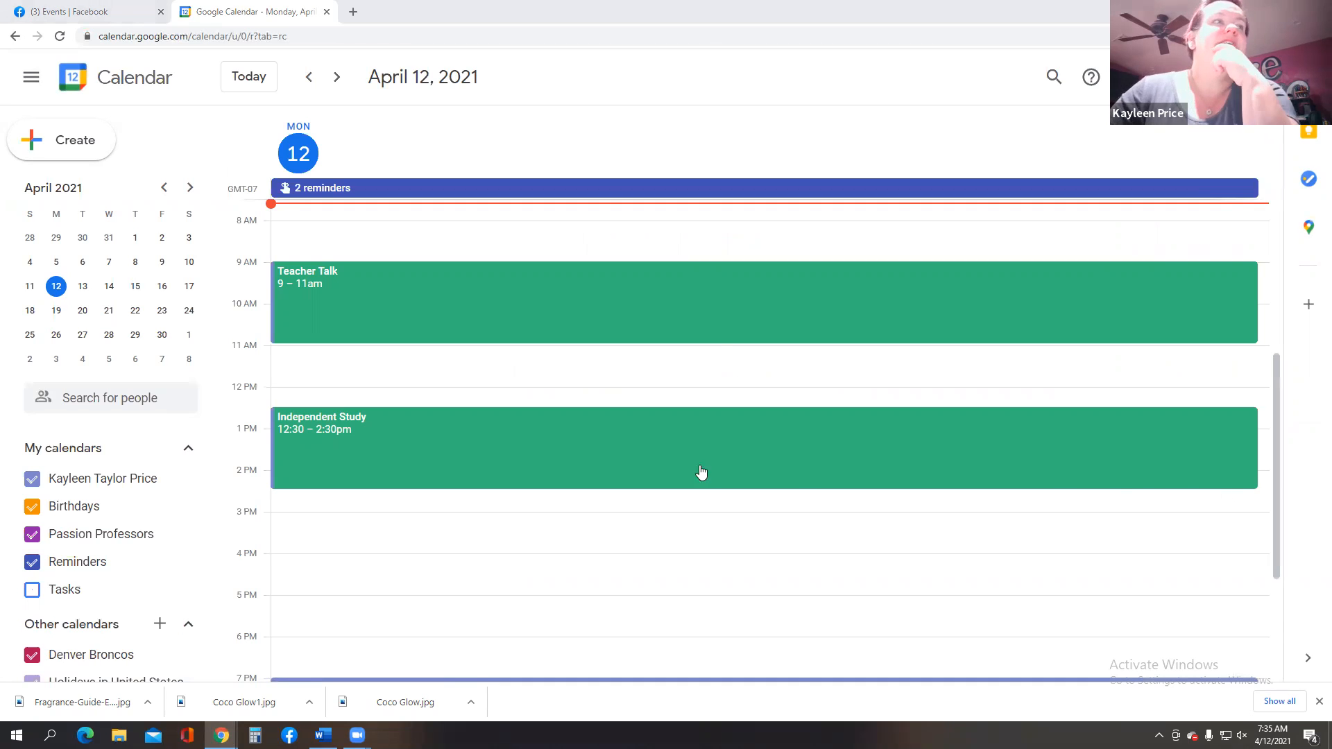
mouse_move(598, 356)
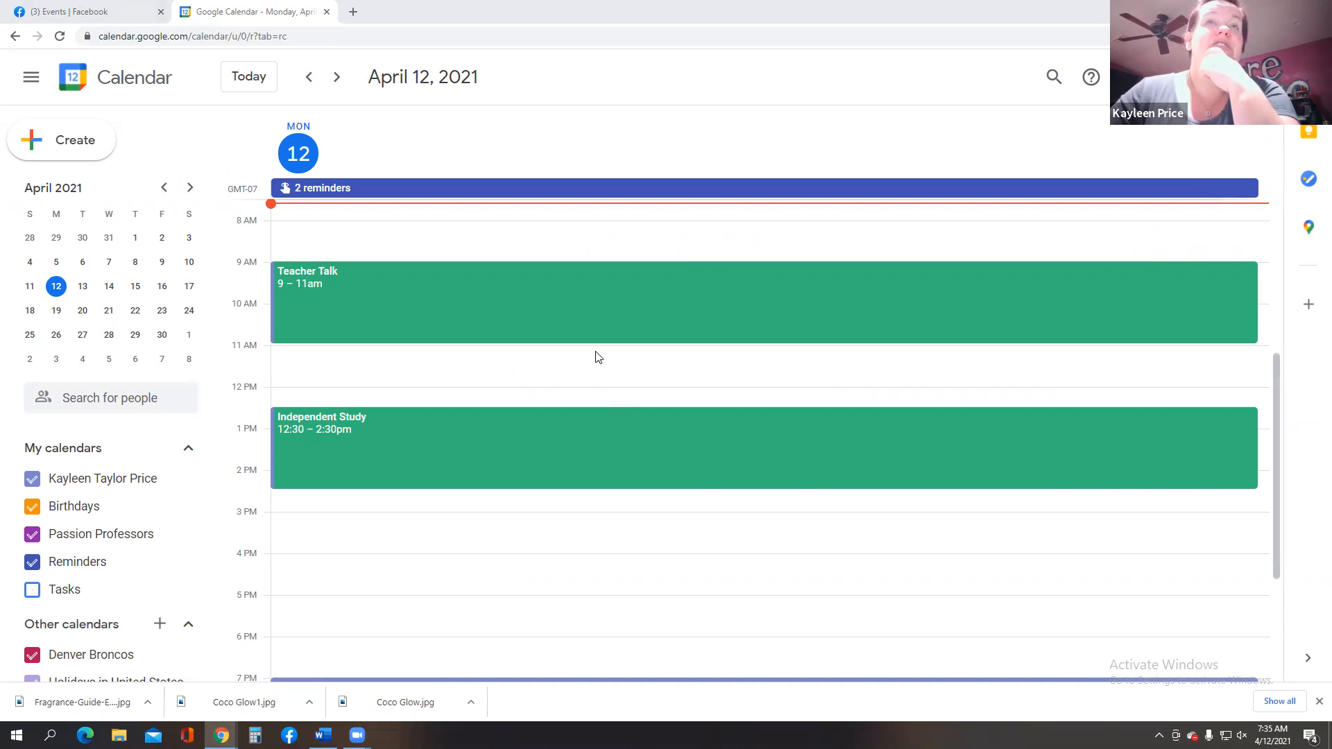
mouse_move(334, 279)
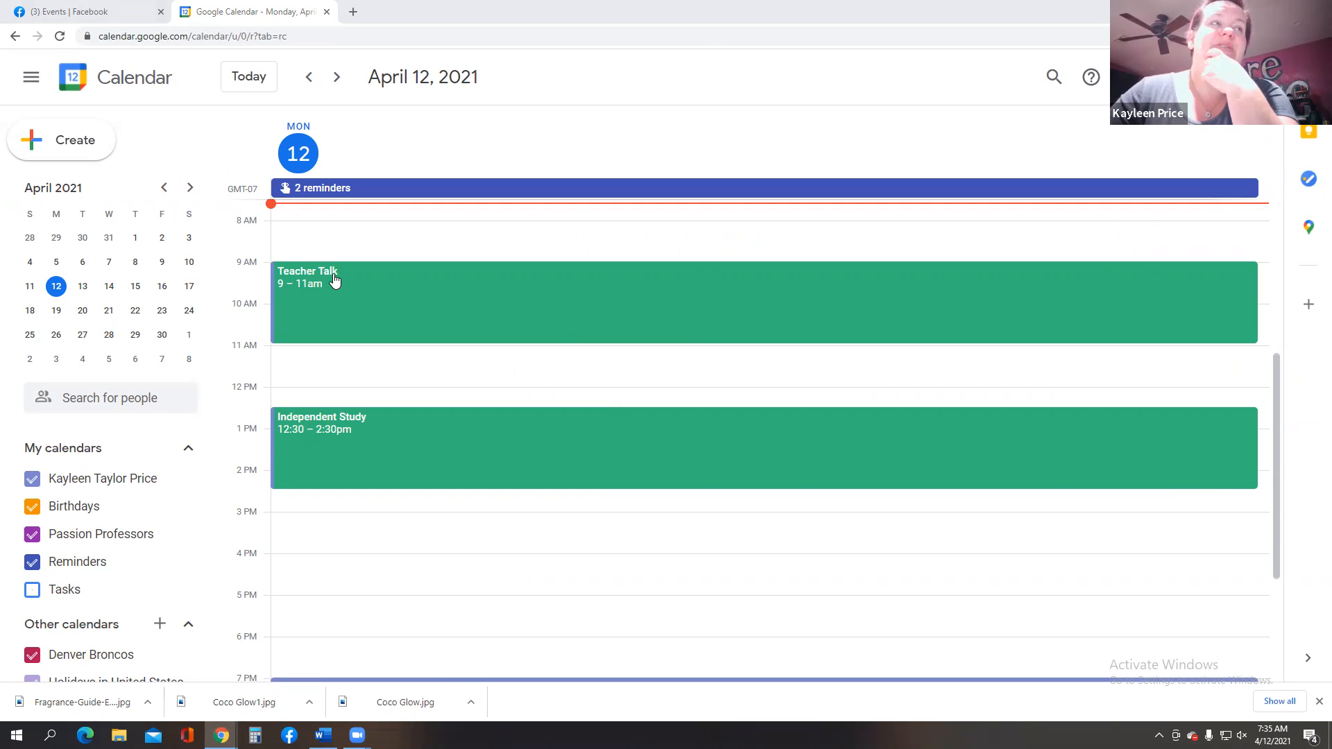
mouse_move(380, 461)
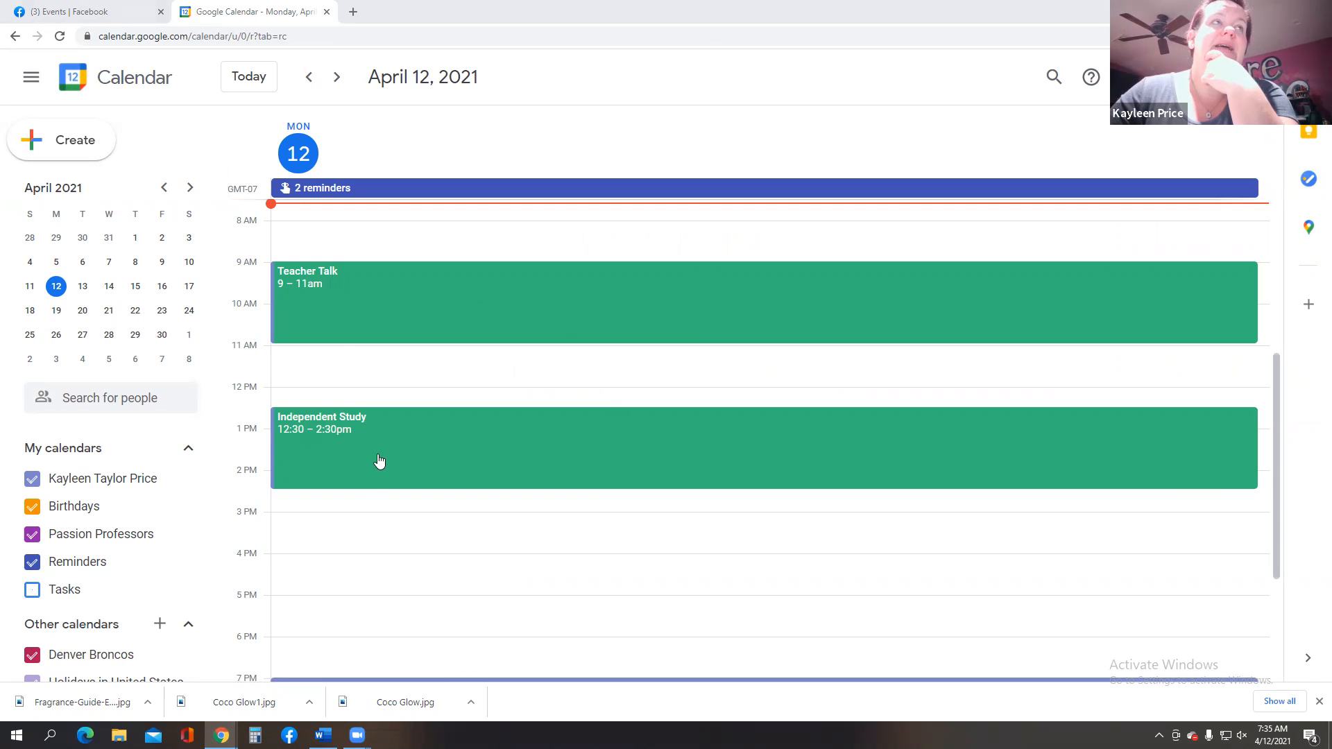
scroll("down", 3)
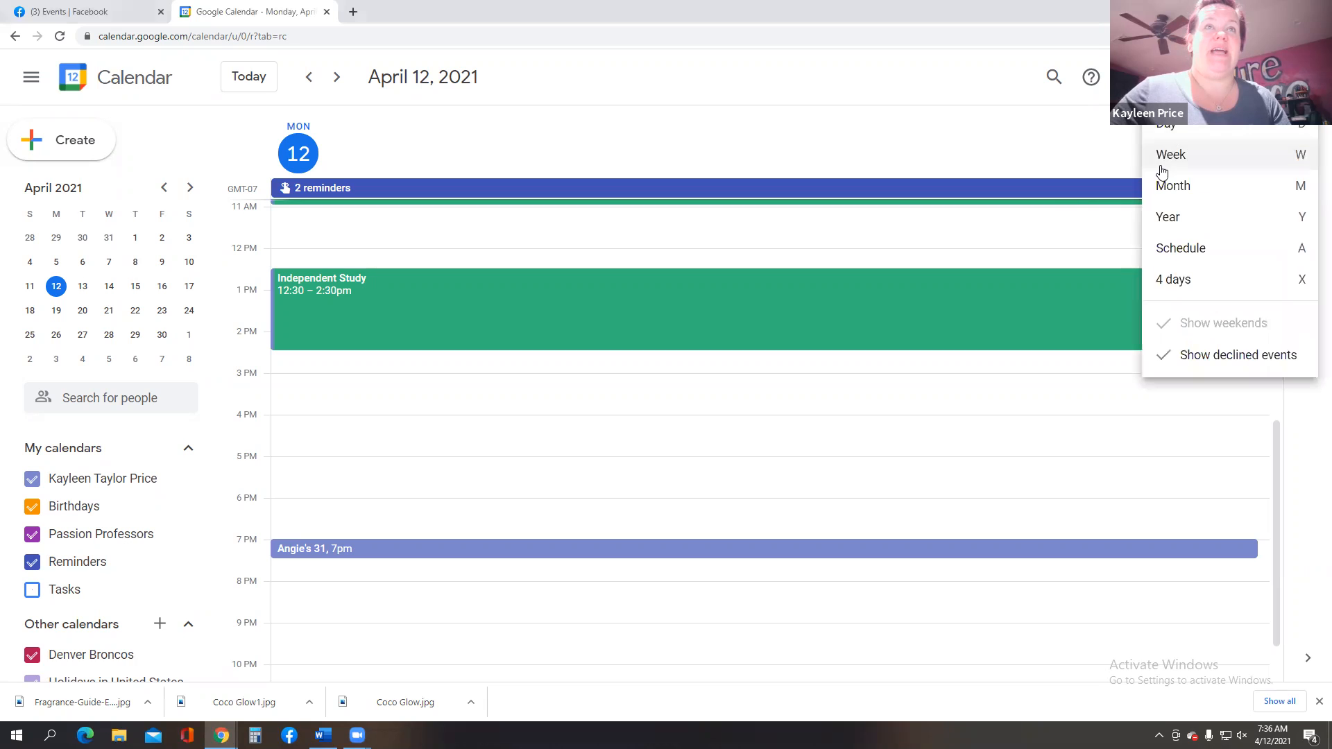
- Switch to the April 11–17 week and preview the Taylor Indep Study event
left_click(1171, 154)
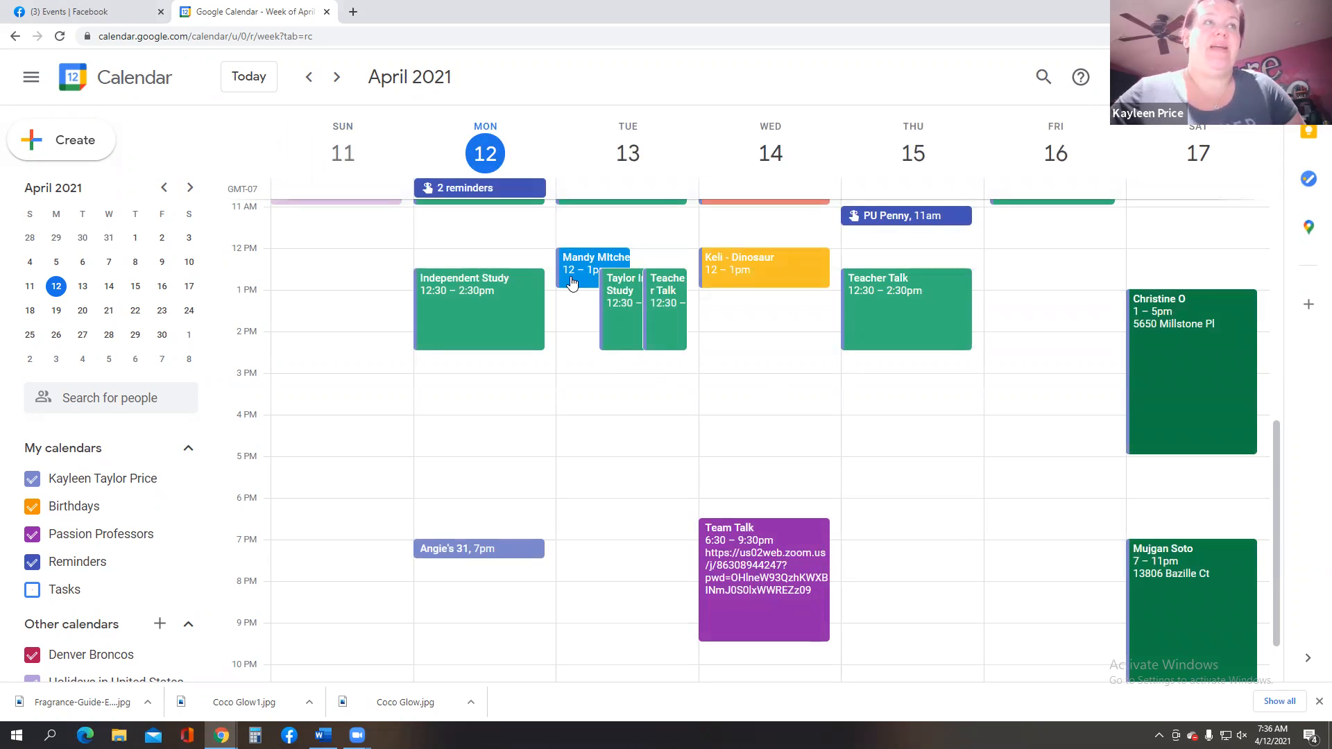
mouse_move(632, 303)
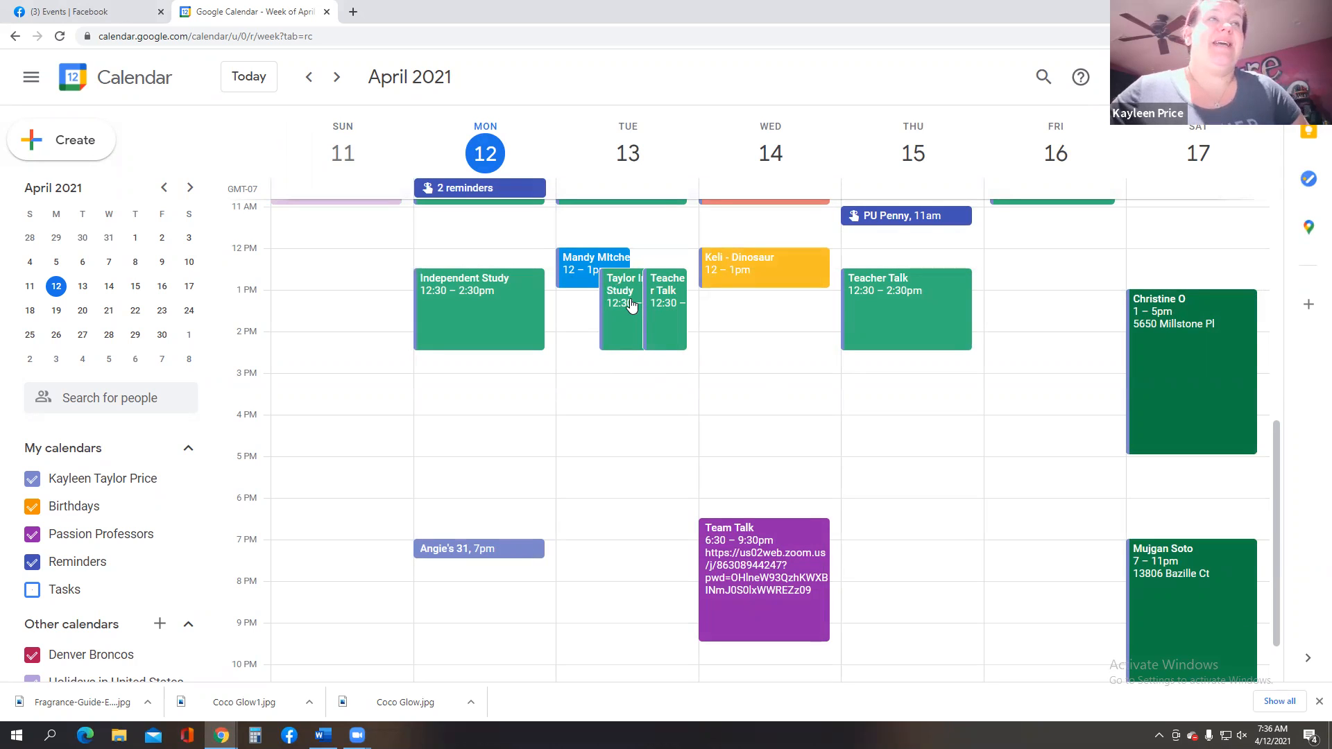
left_click(628, 302)
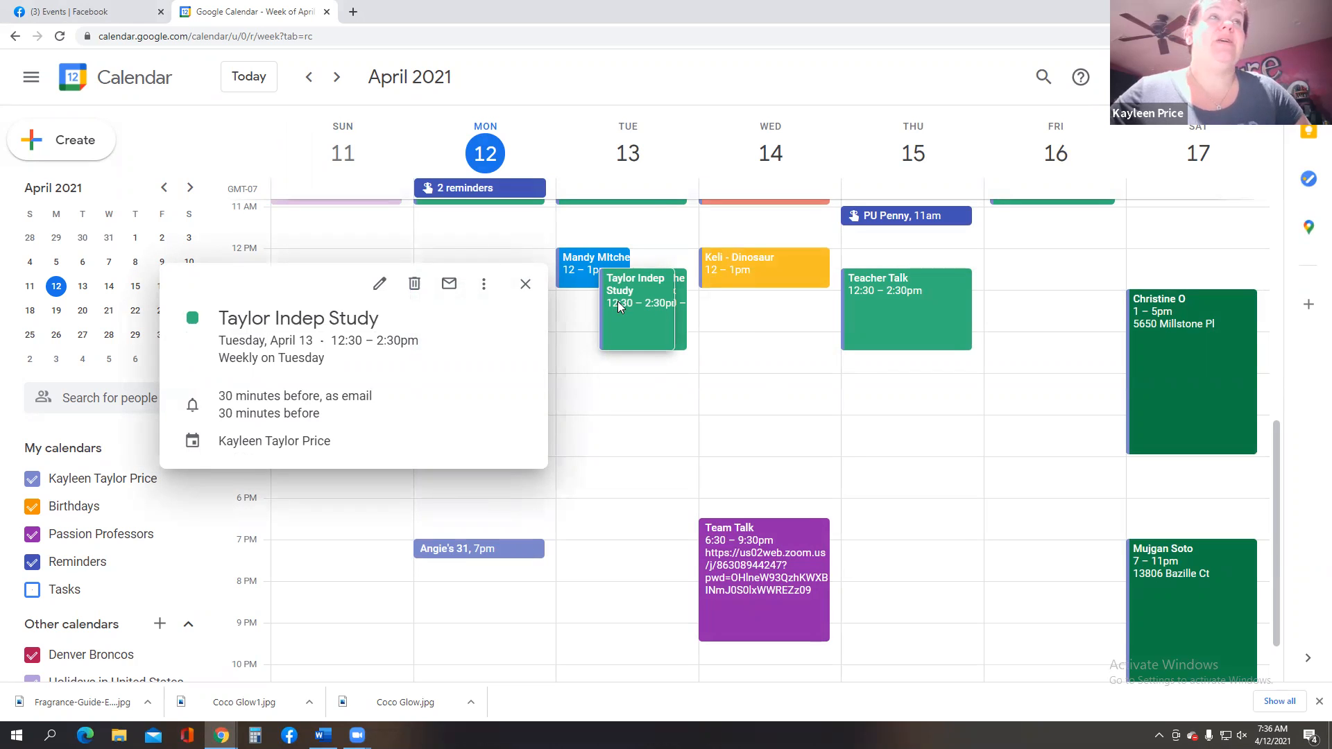
mouse_move(621, 392)
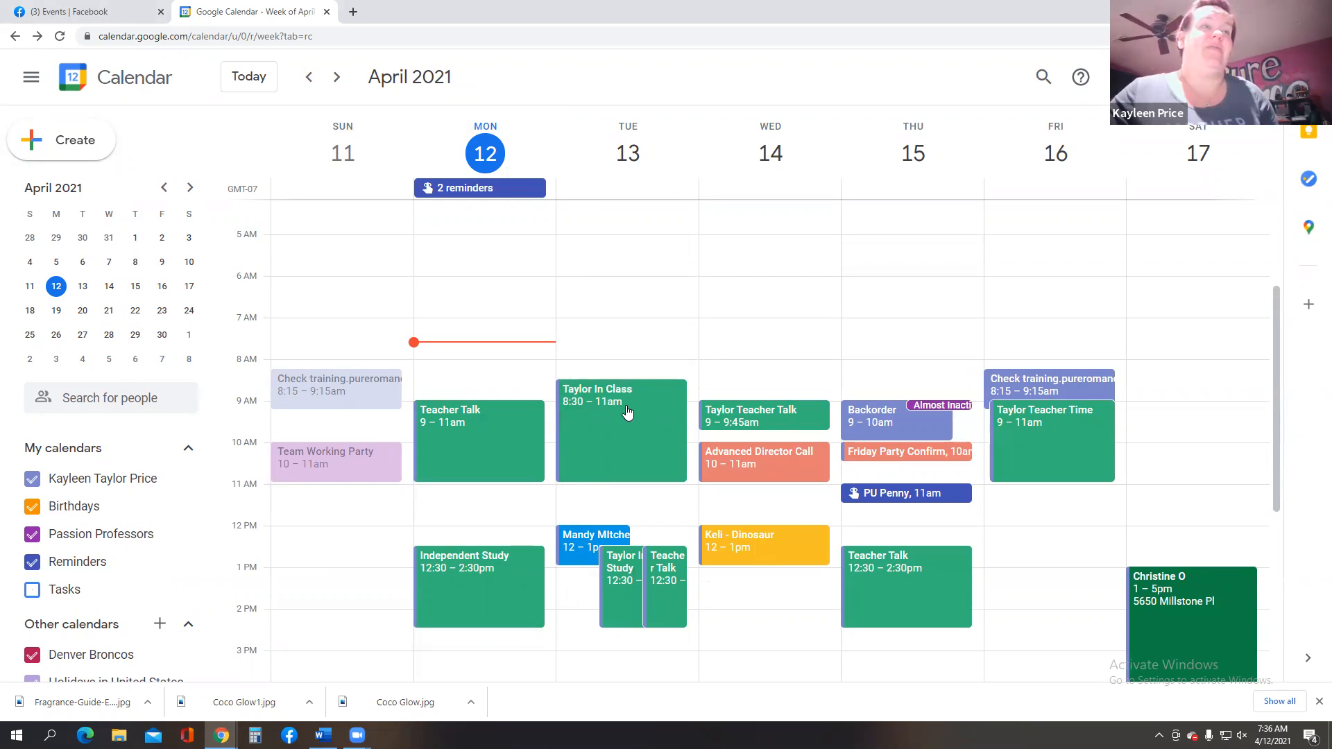
mouse_move(585, 517)
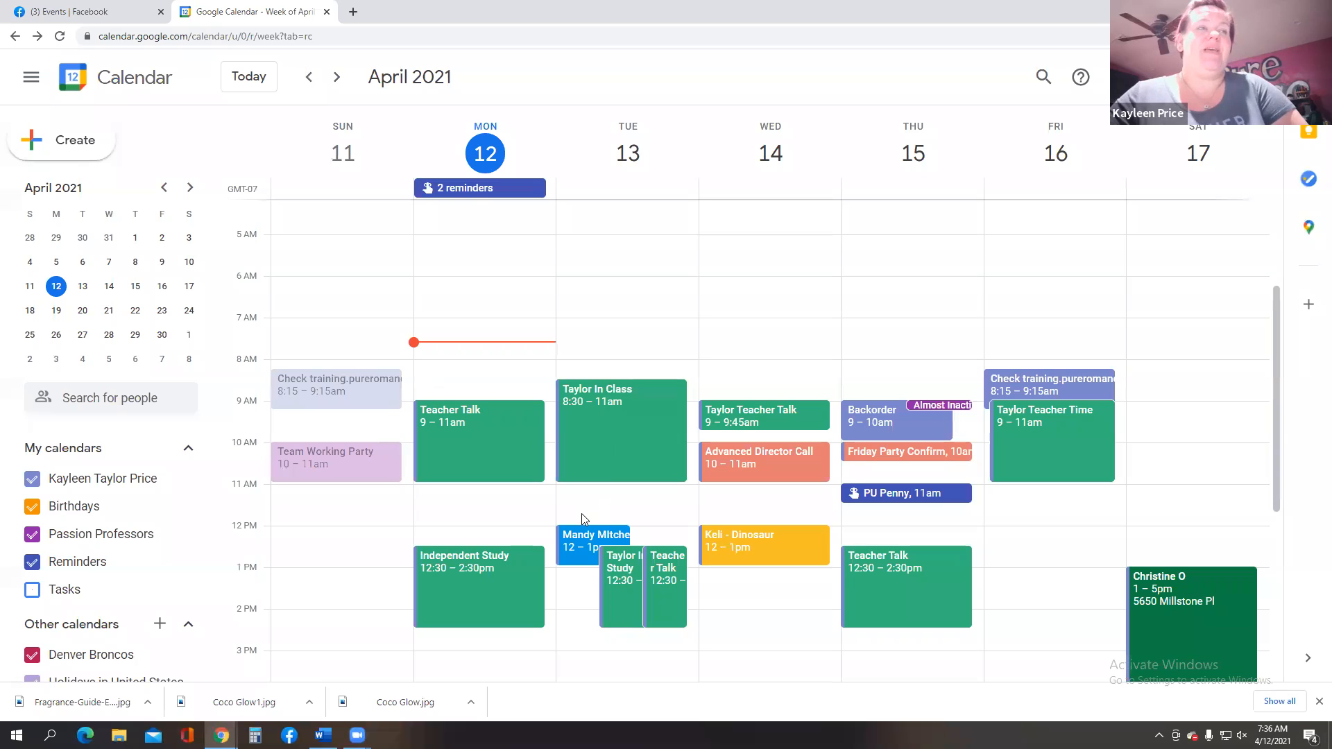
mouse_move(620, 177)
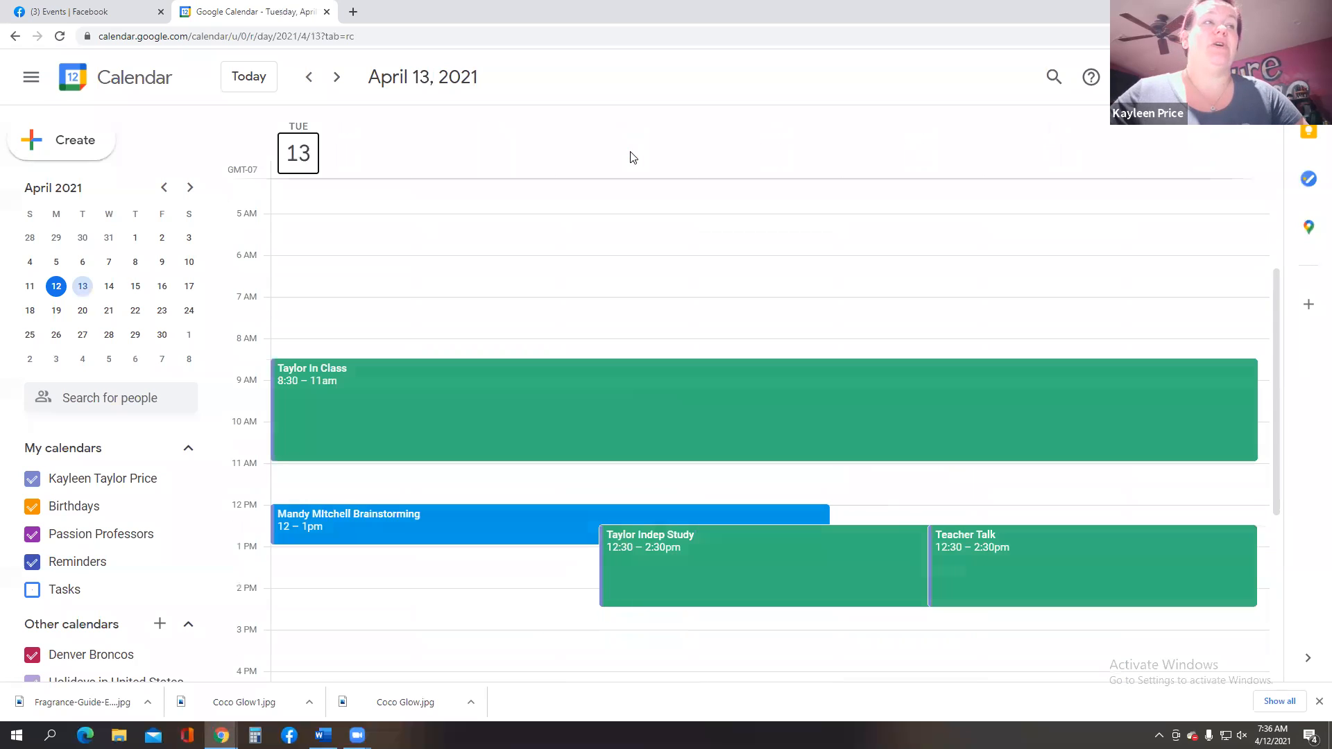
- Advance to Wednesday, April 14 and scroll through its events
scroll("down", 3)
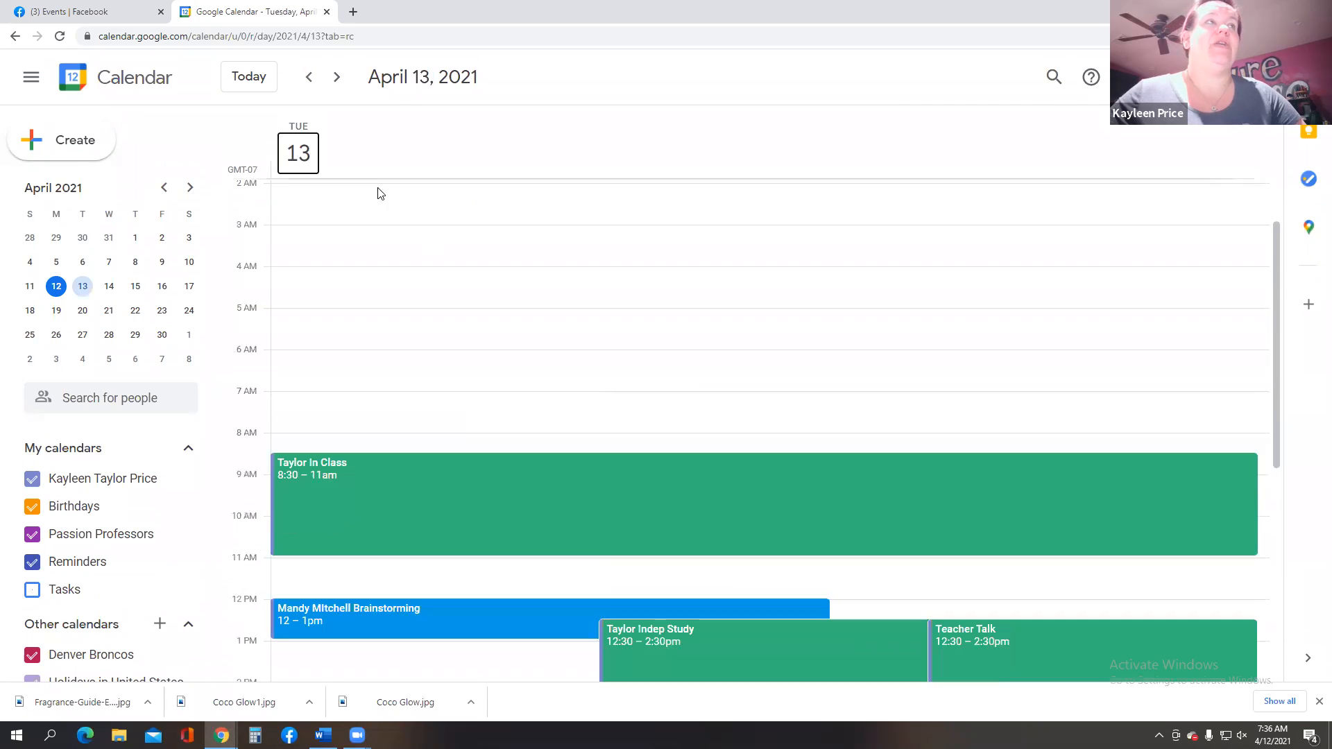
left_click(335, 77)
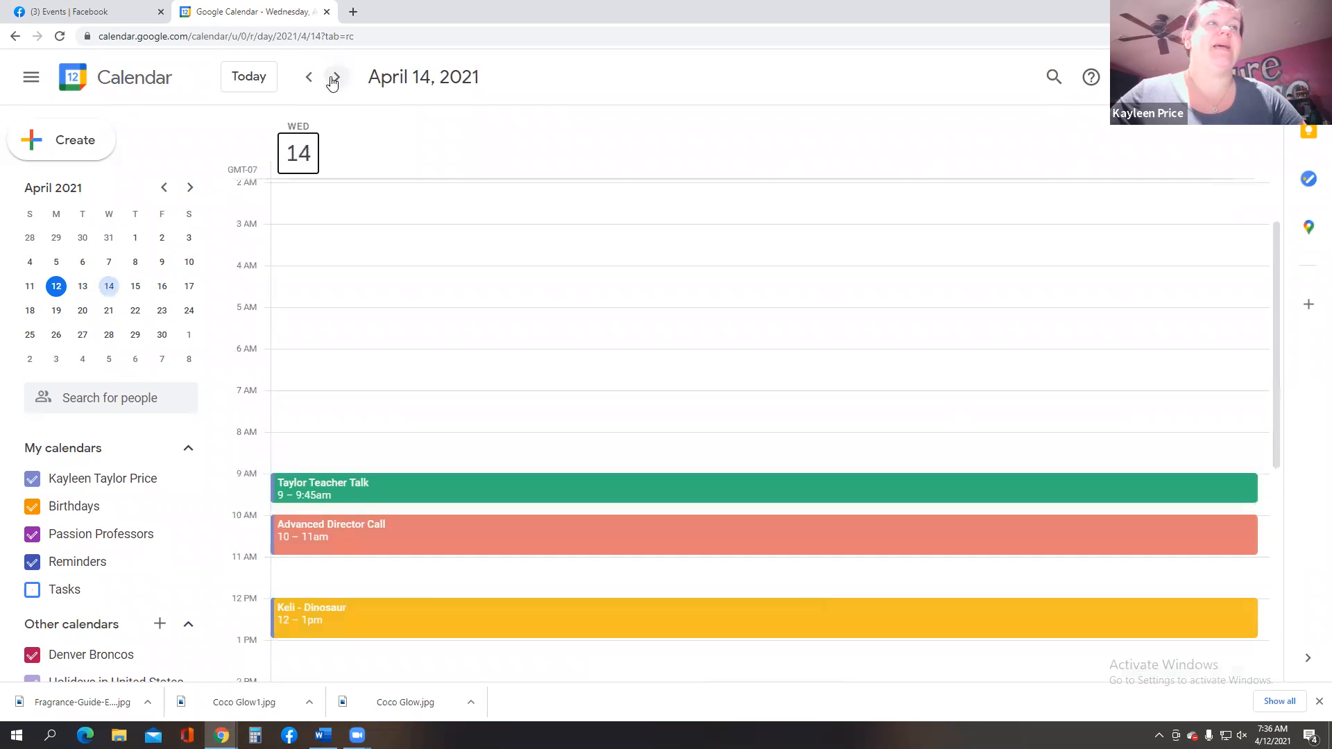
scroll("down", 3)
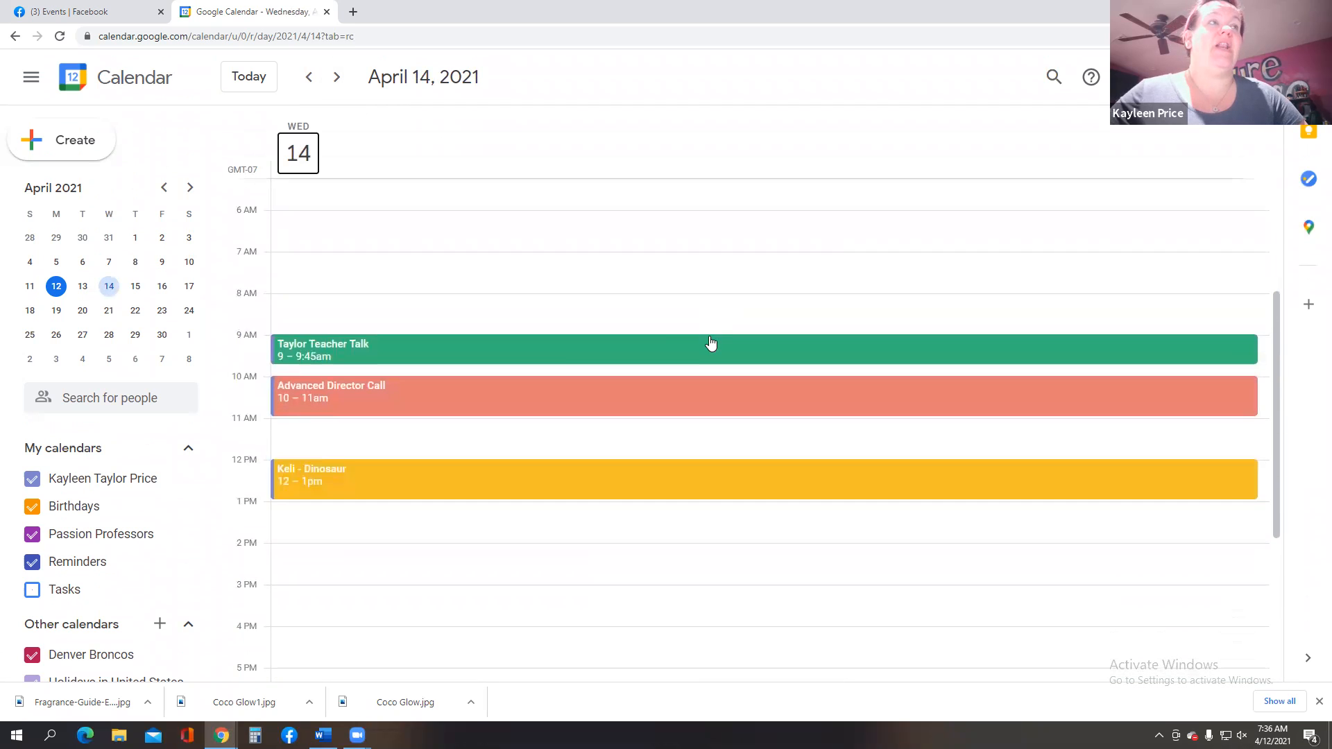
mouse_move(519, 410)
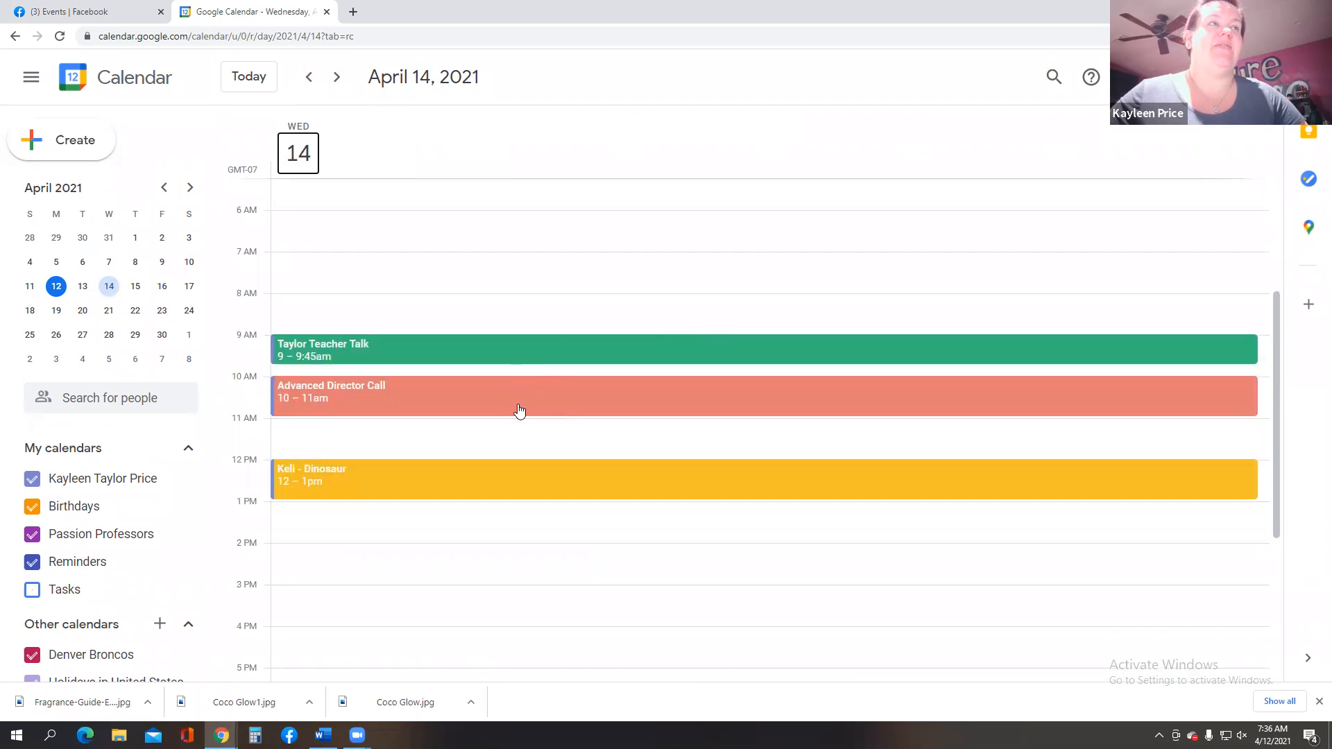
scroll("down", 3)
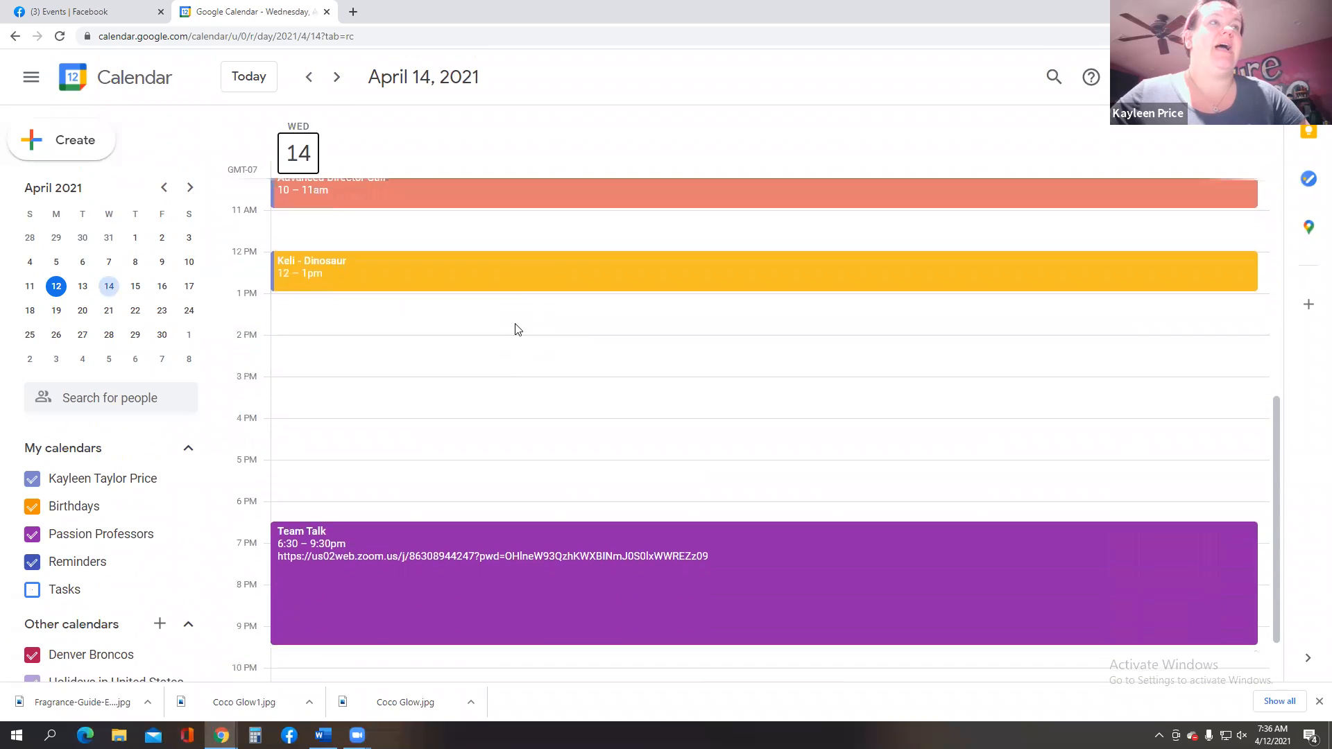
scroll("down", 3)
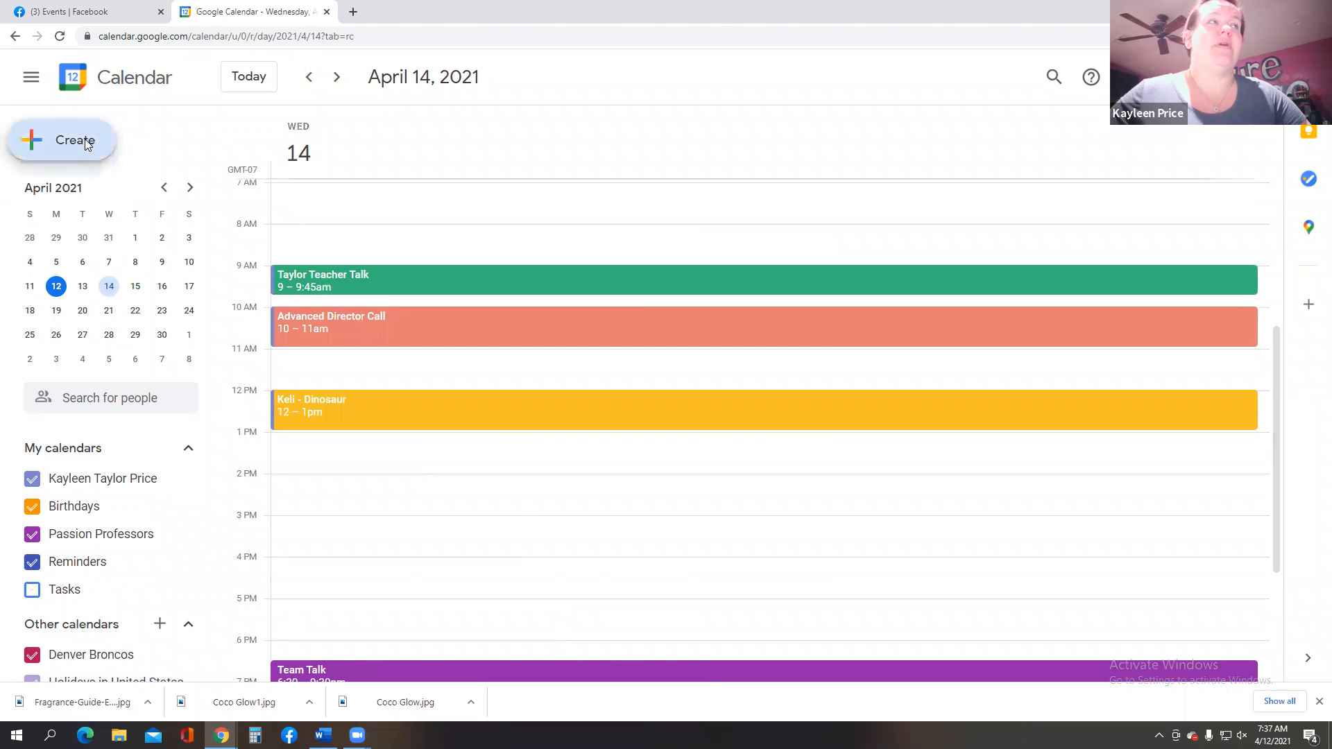
- Start a new untitled event for April 14, 8:00am, and restore down the window
left_click(74, 140)
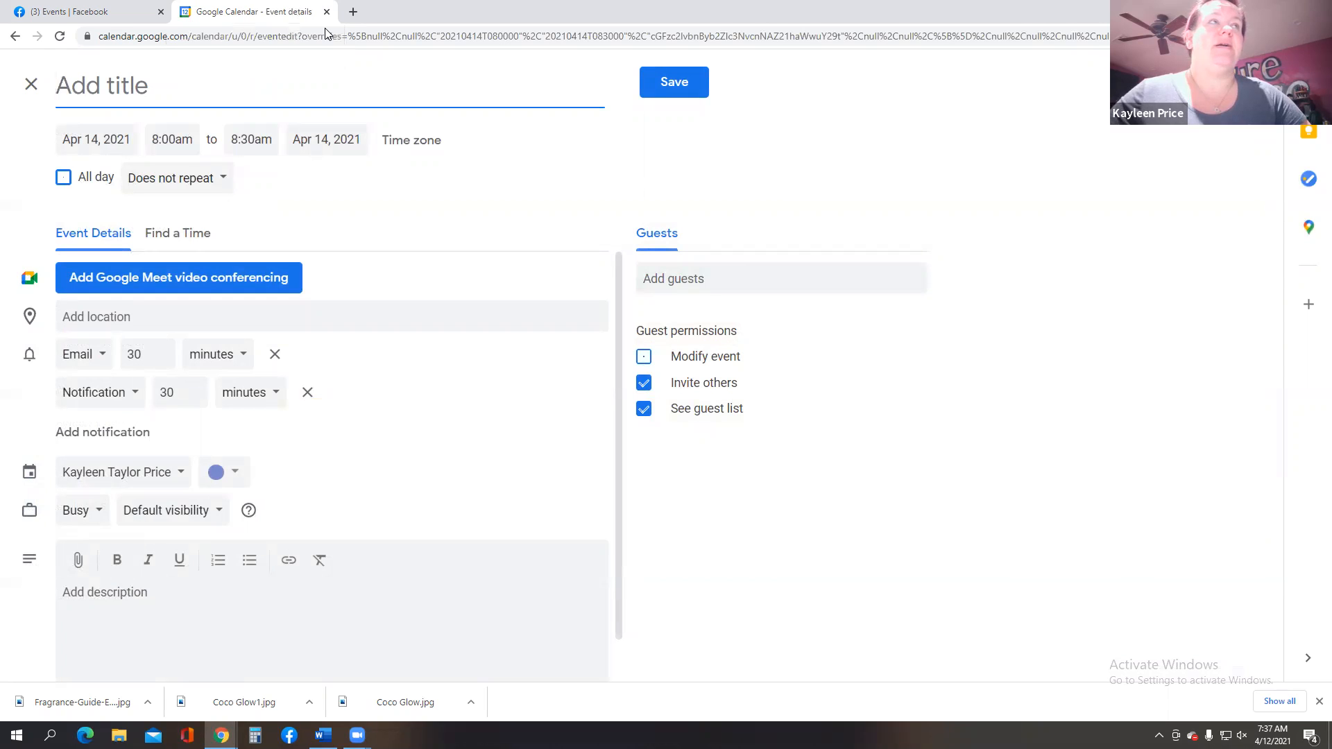
mouse_move(720, 114)
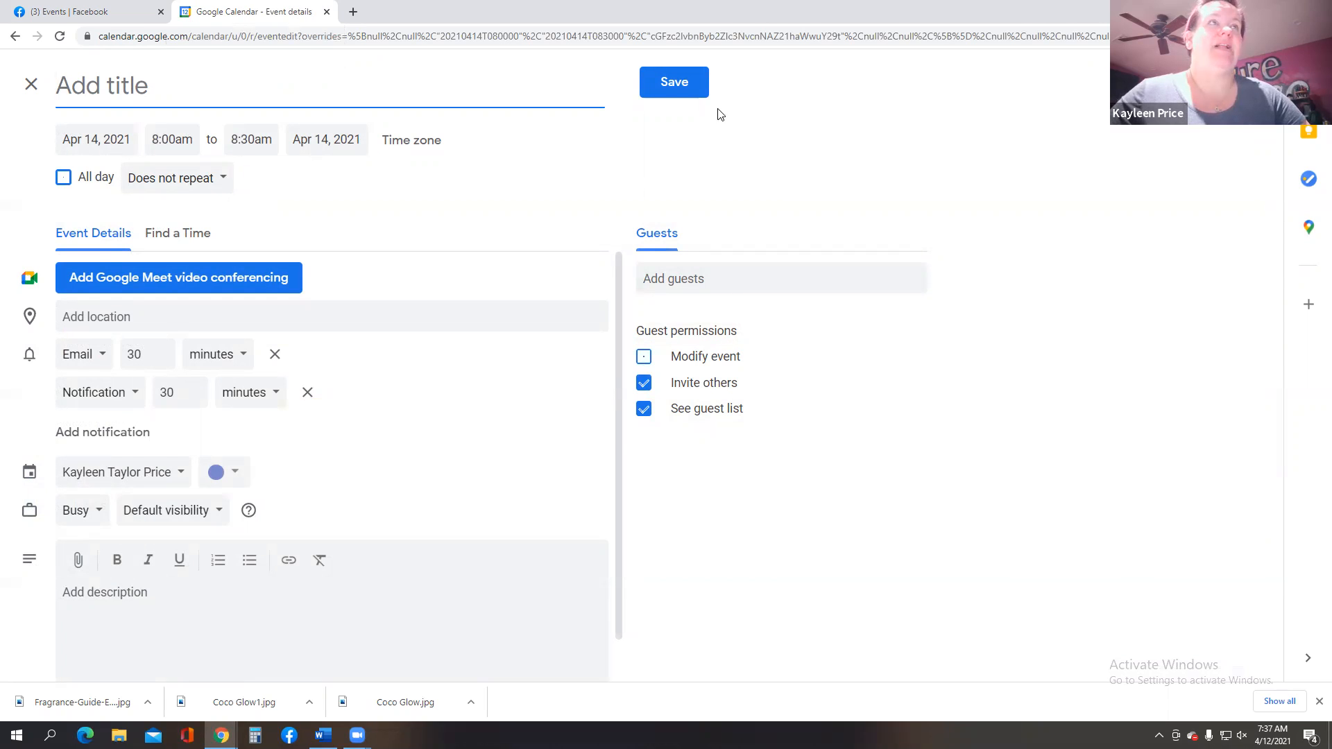
left_click(157, 12)
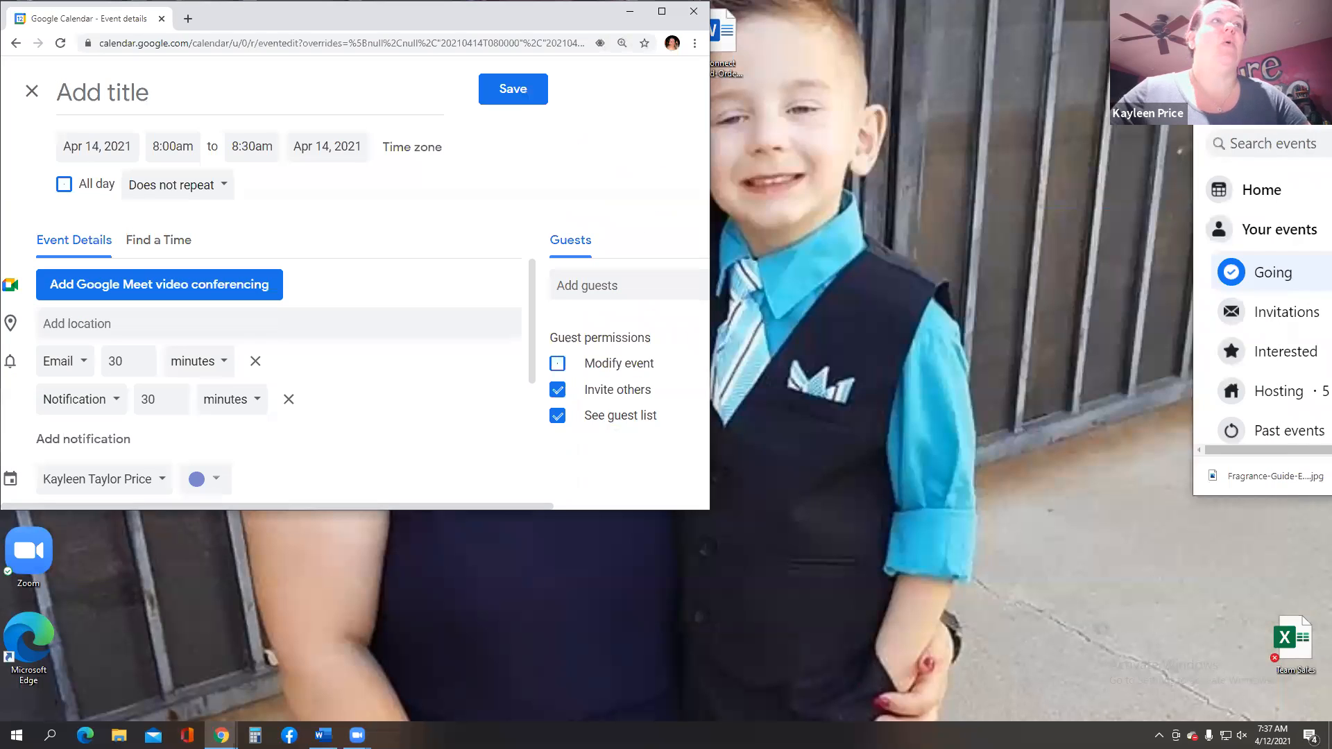
mouse_move(998, 41)
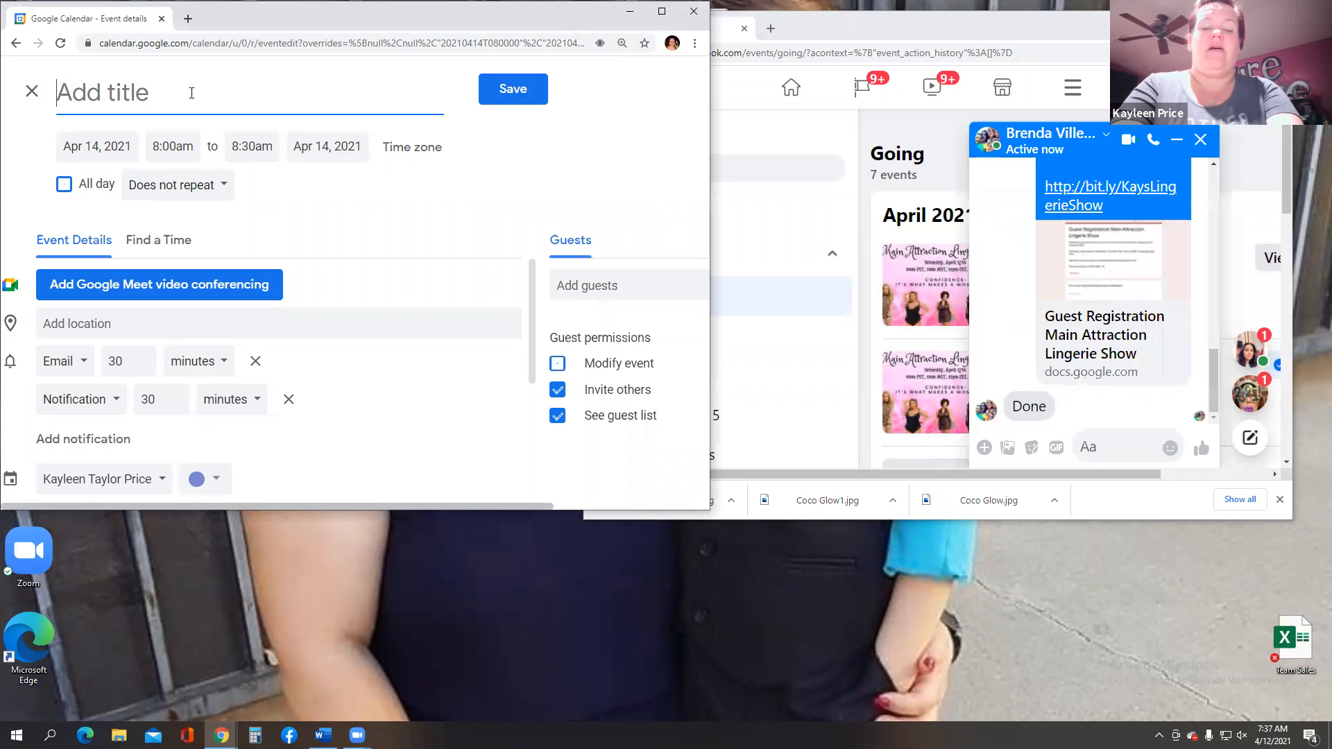
- Title the event 'Lingerie Fashion Show', running 10:00am to 11:30am
type("Lingerie Fashion Show")
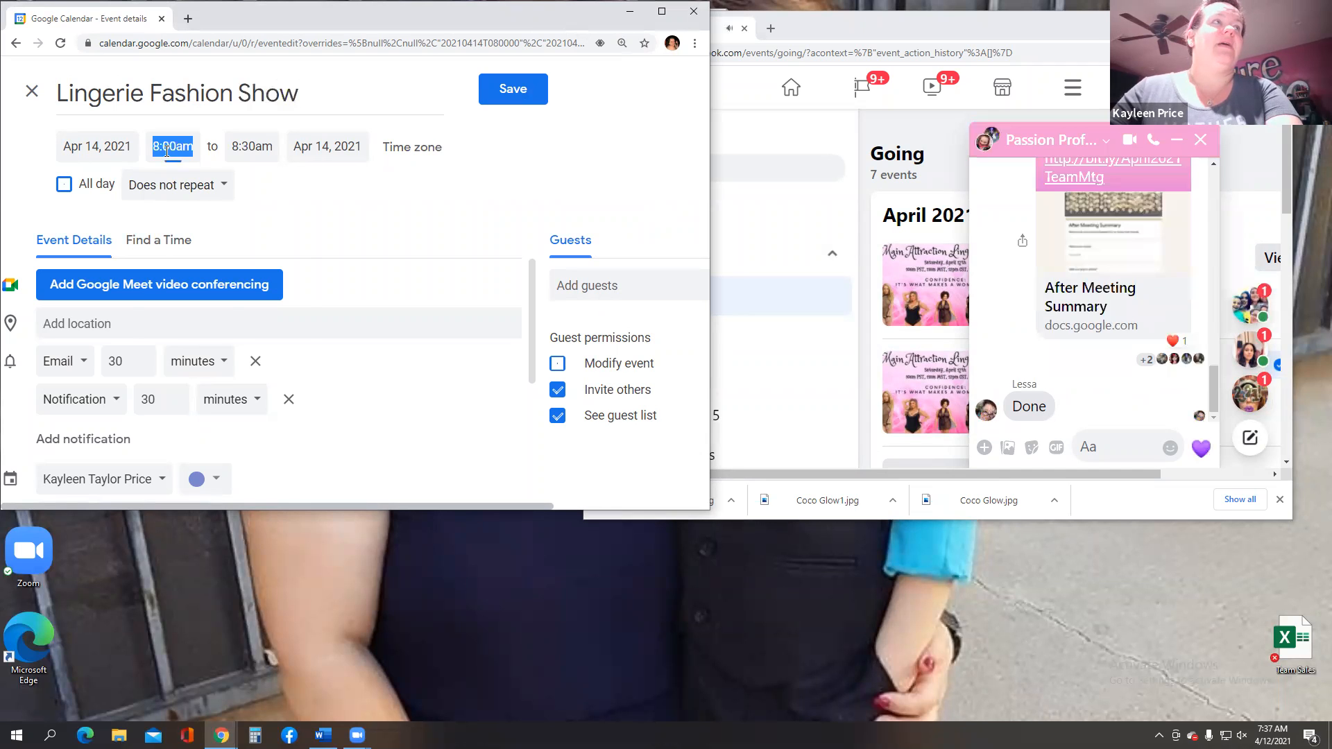
left_click(172, 146)
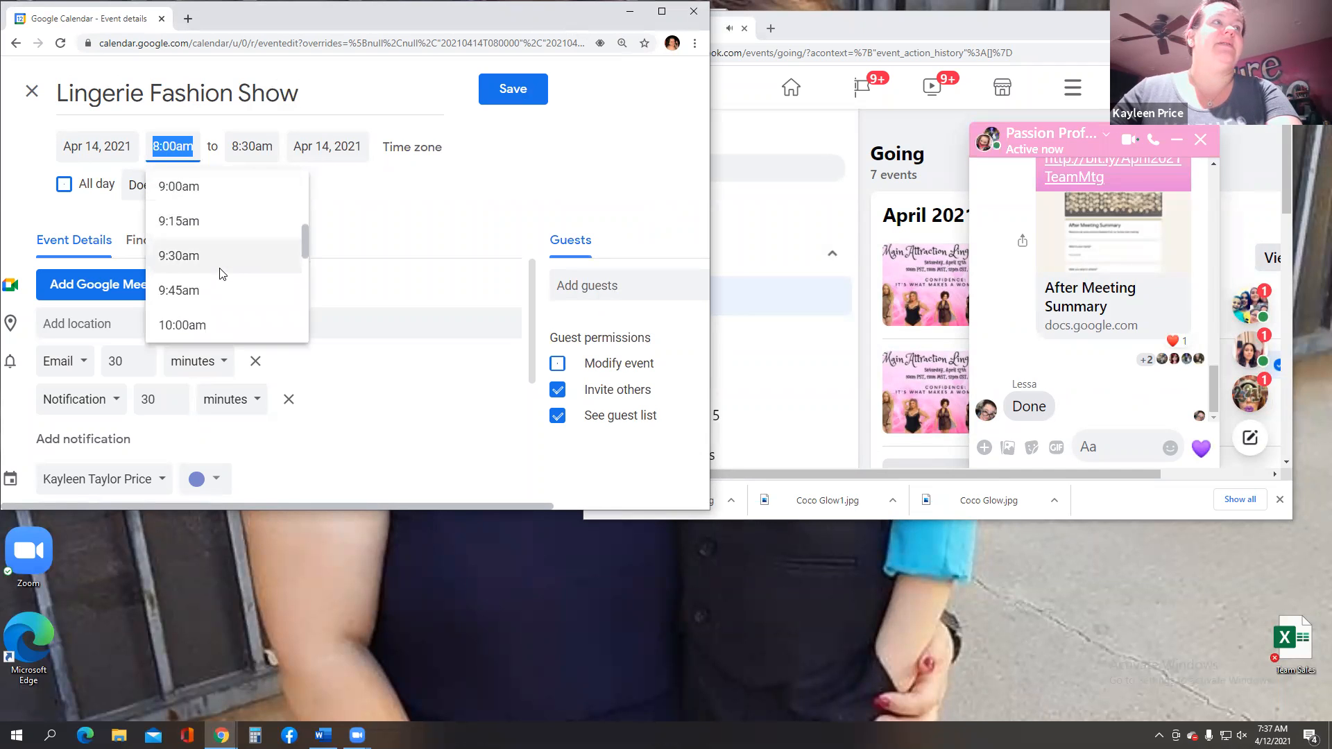
left_click(193, 326)
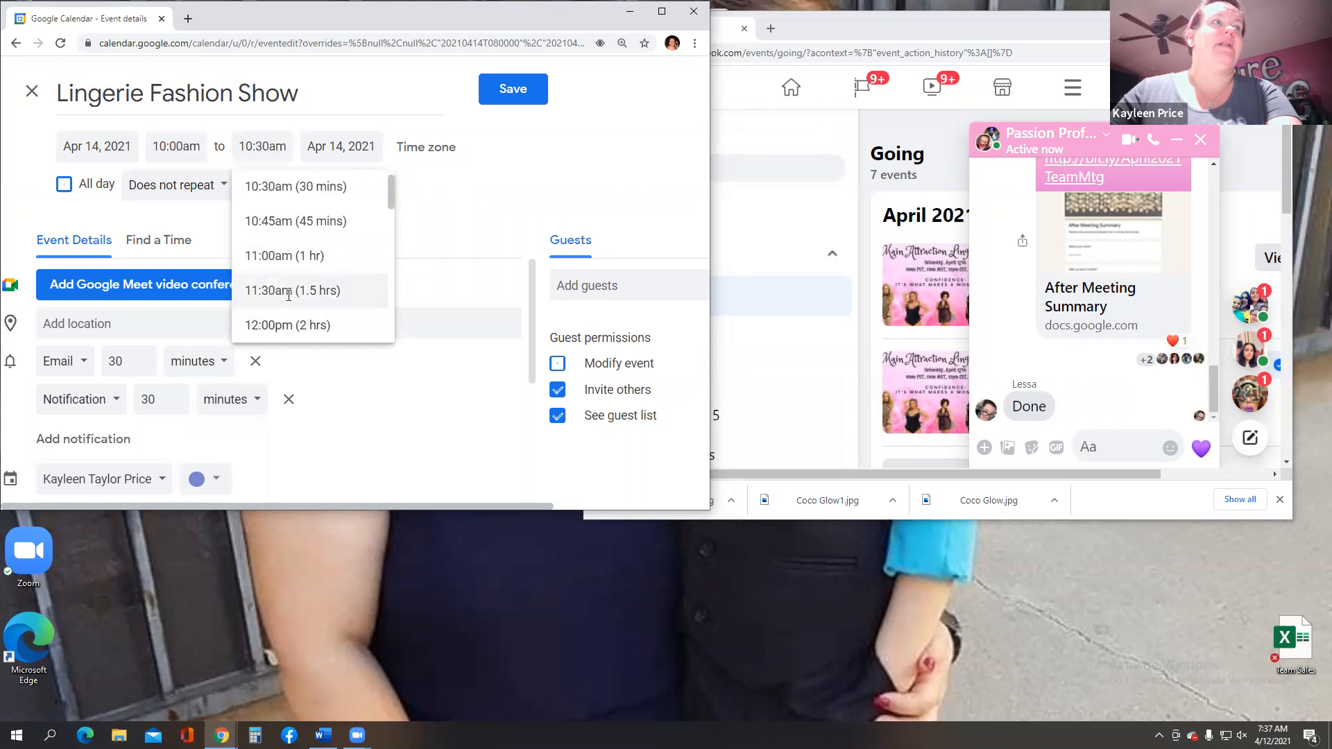
left_click(282, 291)
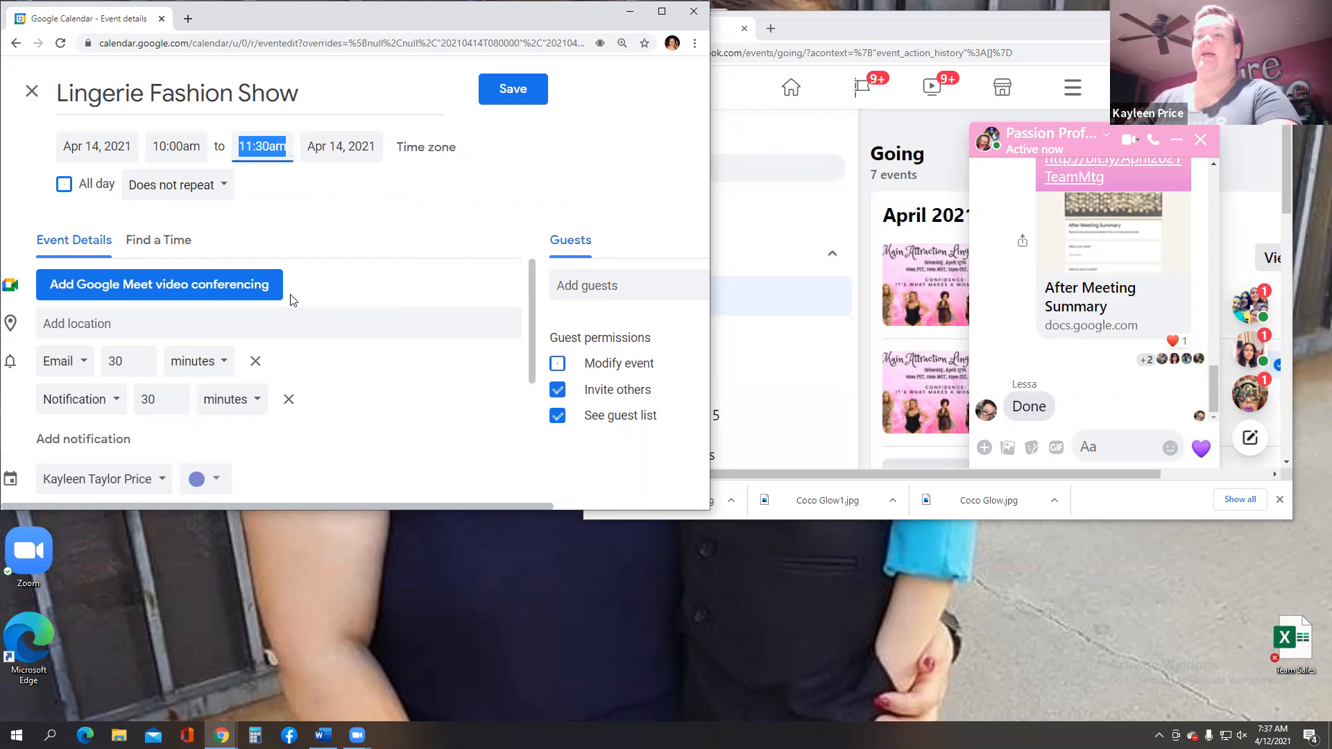
- Make the event green, add a Zoom and FB live description, and save
scroll("down", 3)
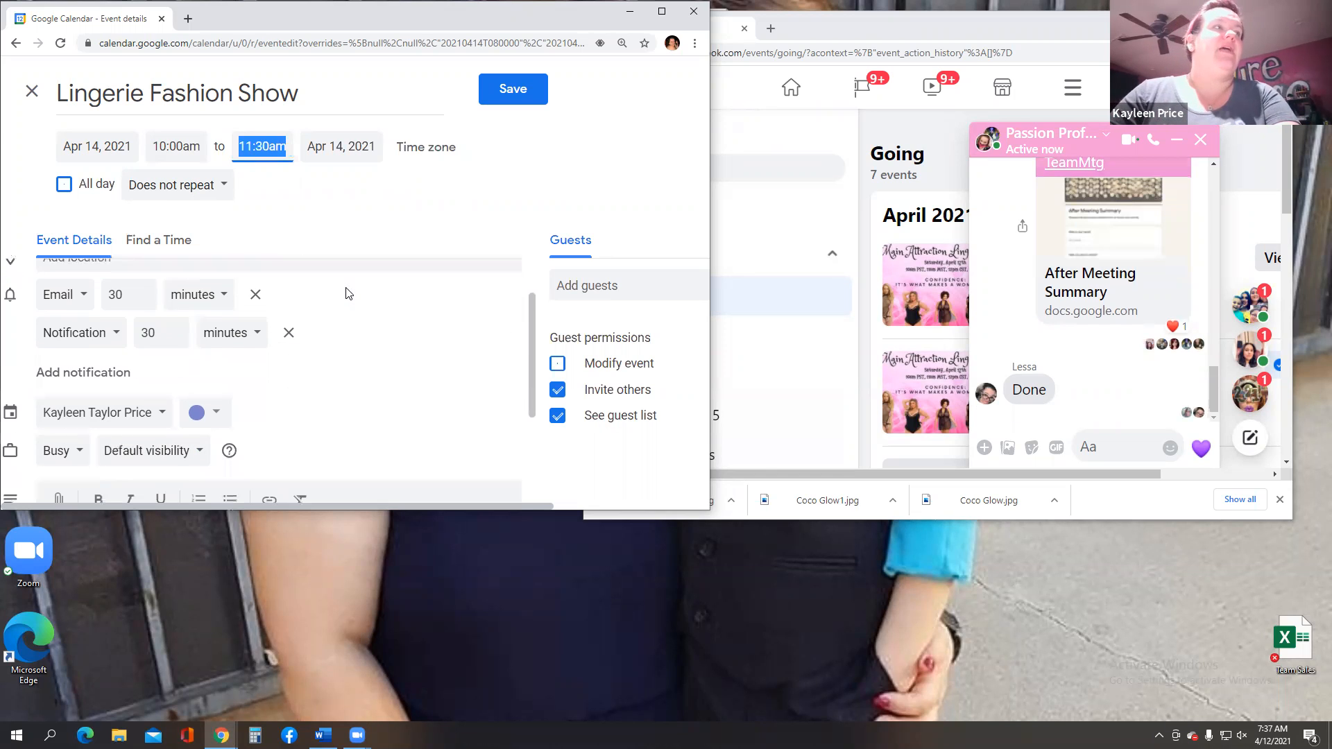
mouse_move(197, 411)
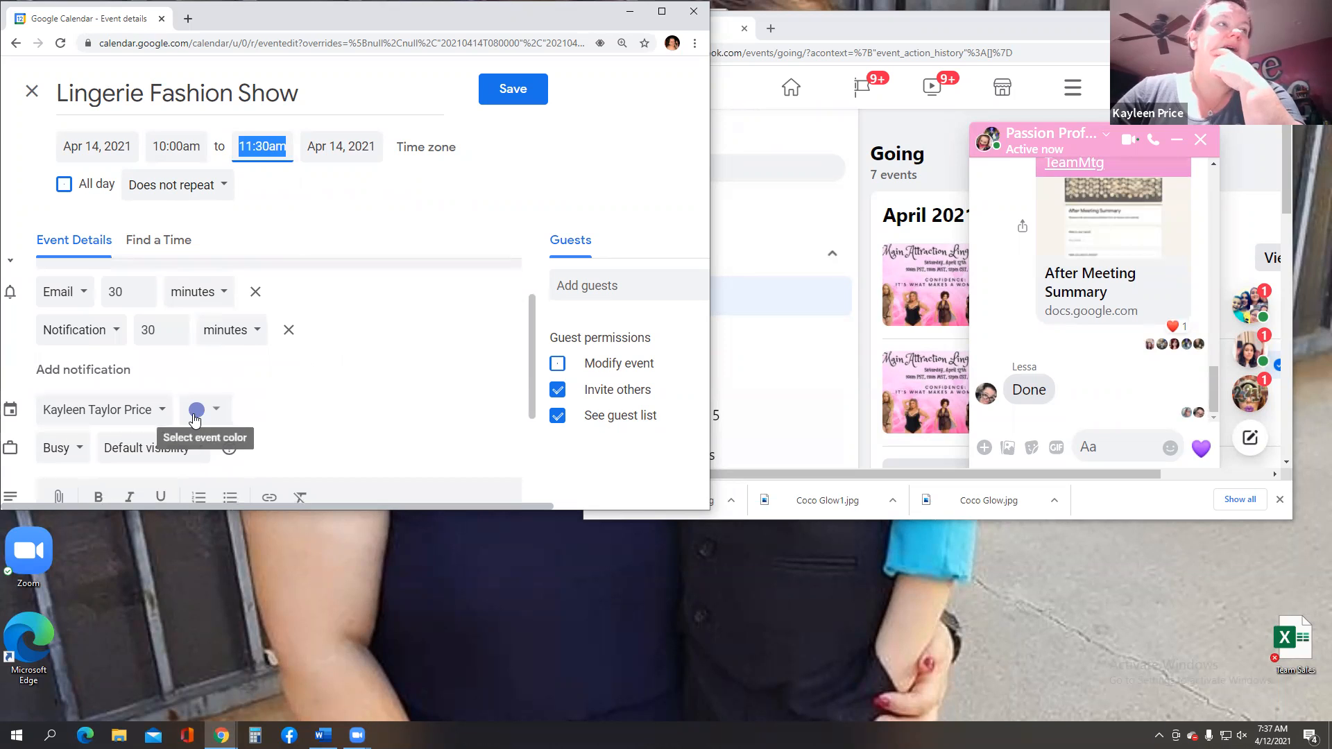
left_click(215, 409)
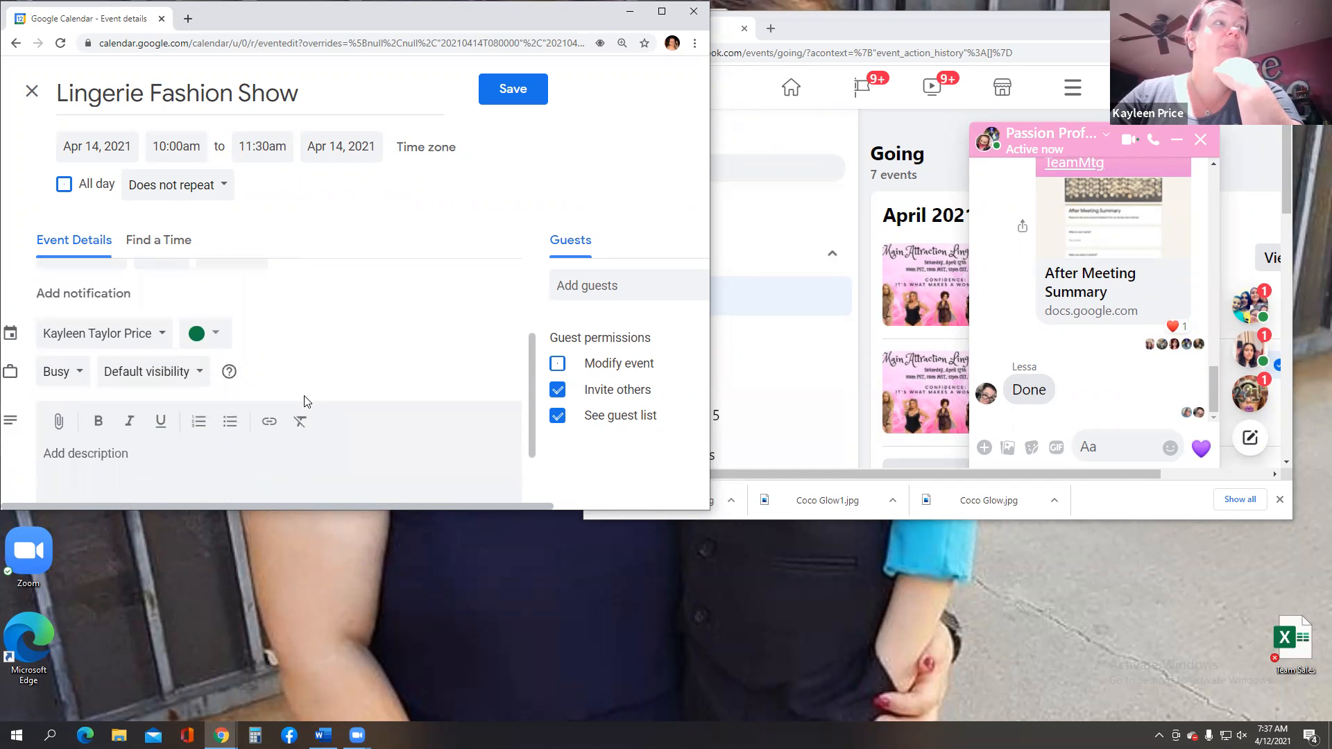
type("This will be on zoom and FB live")
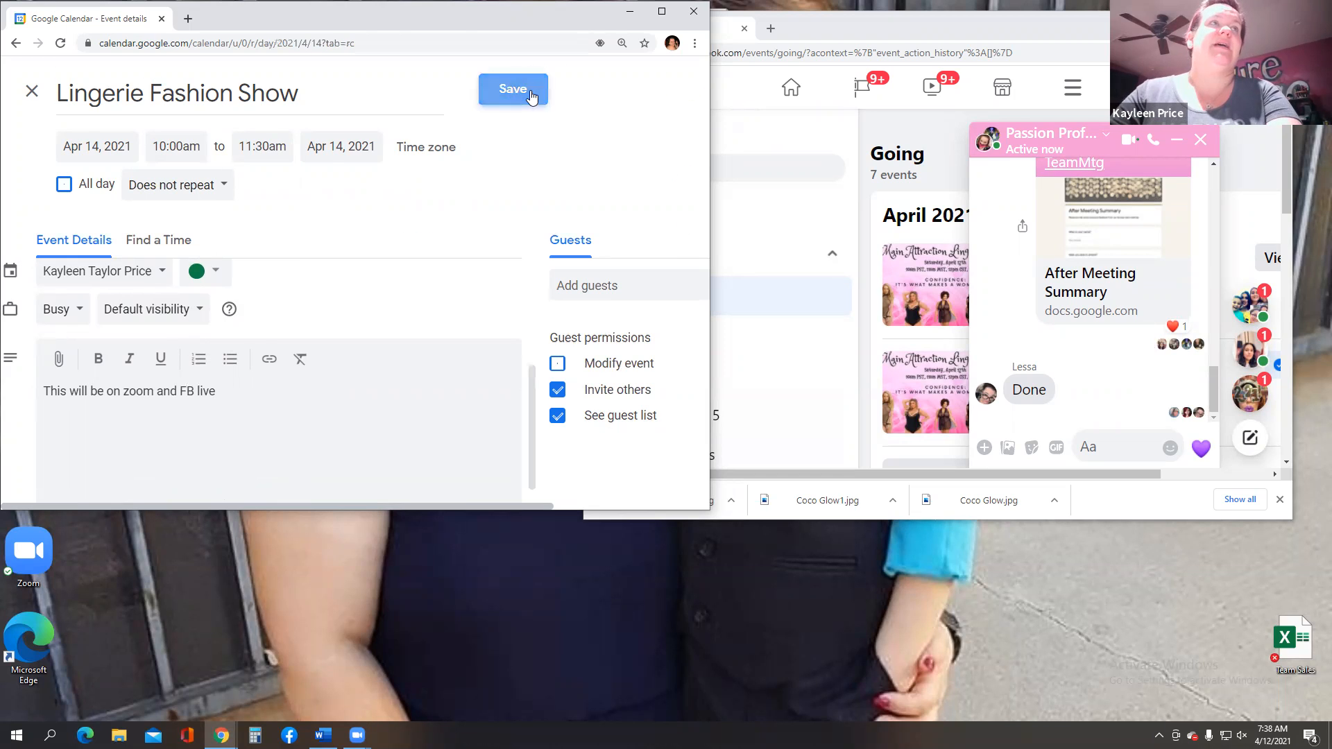
left_click(512, 89)
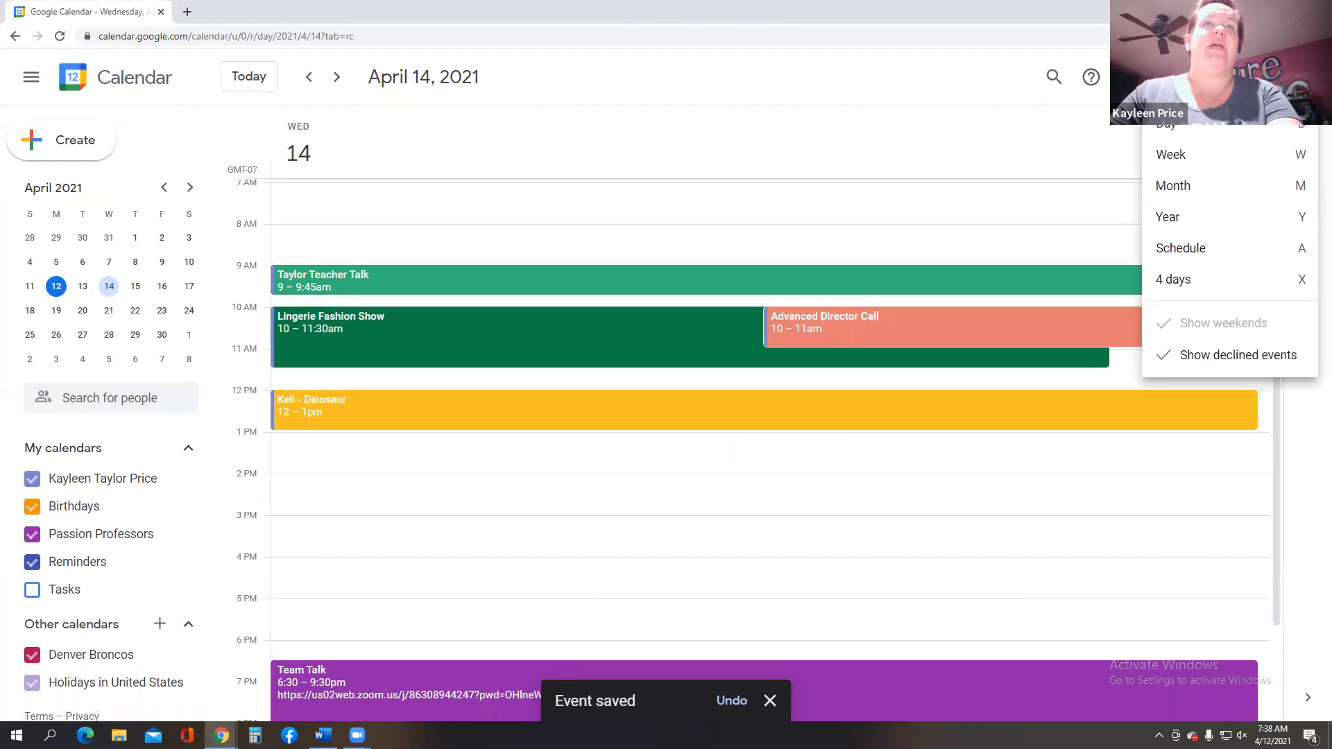
- In week view, edit Lingerie Fashion Show's date to April 17, 2021 and save
left_click(1171, 154)
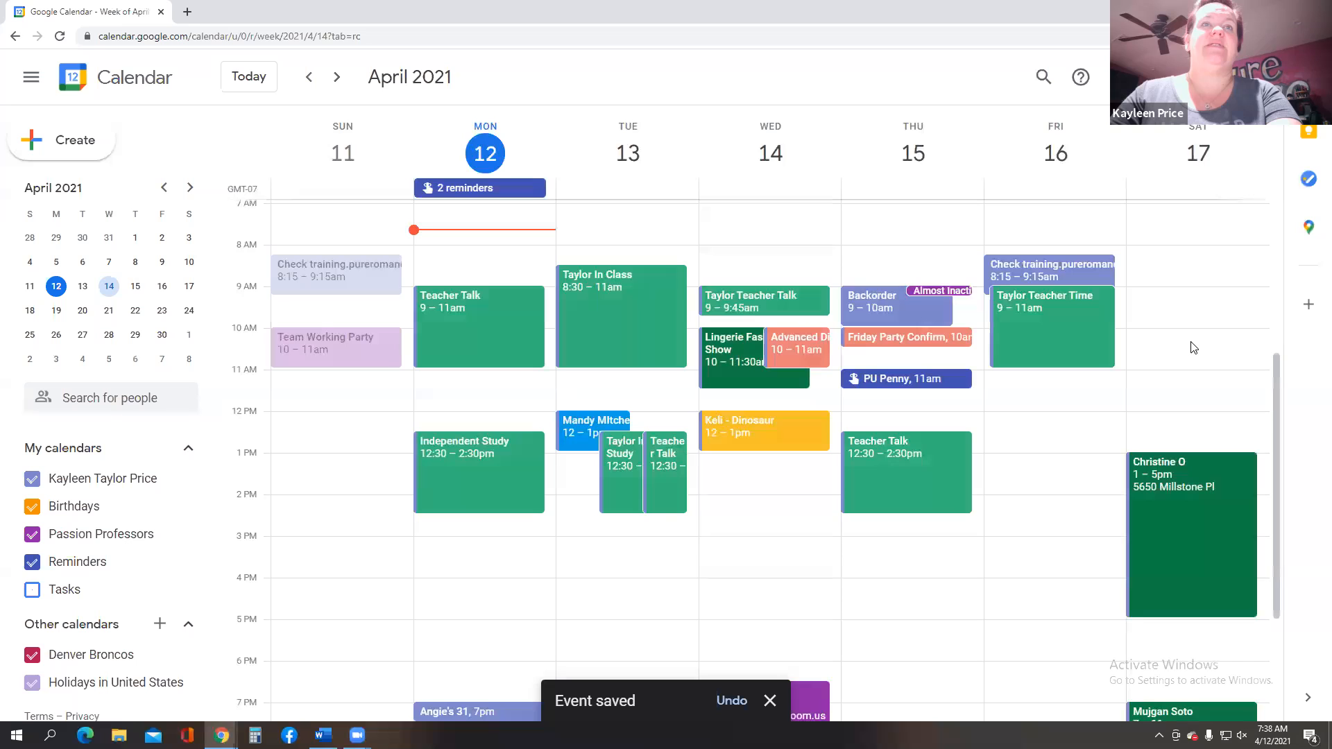
mouse_move(1206, 375)
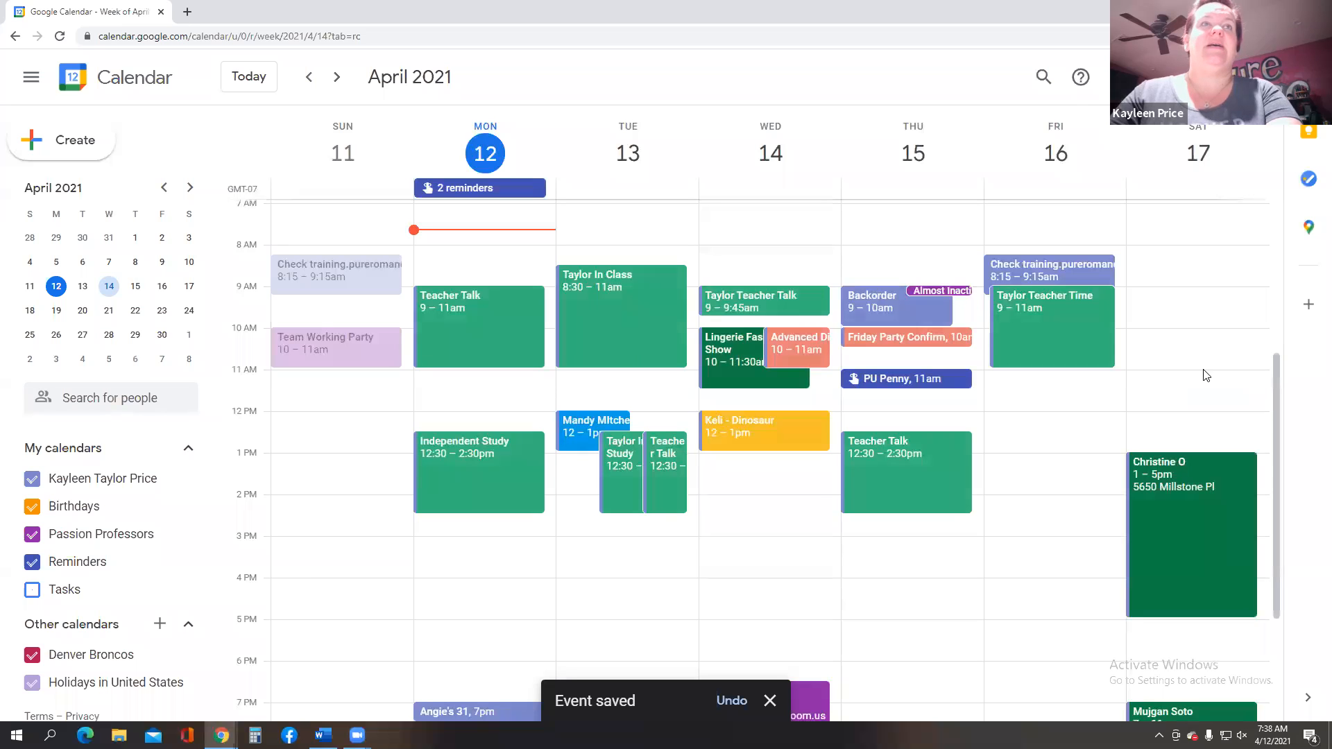
mouse_move(744, 351)
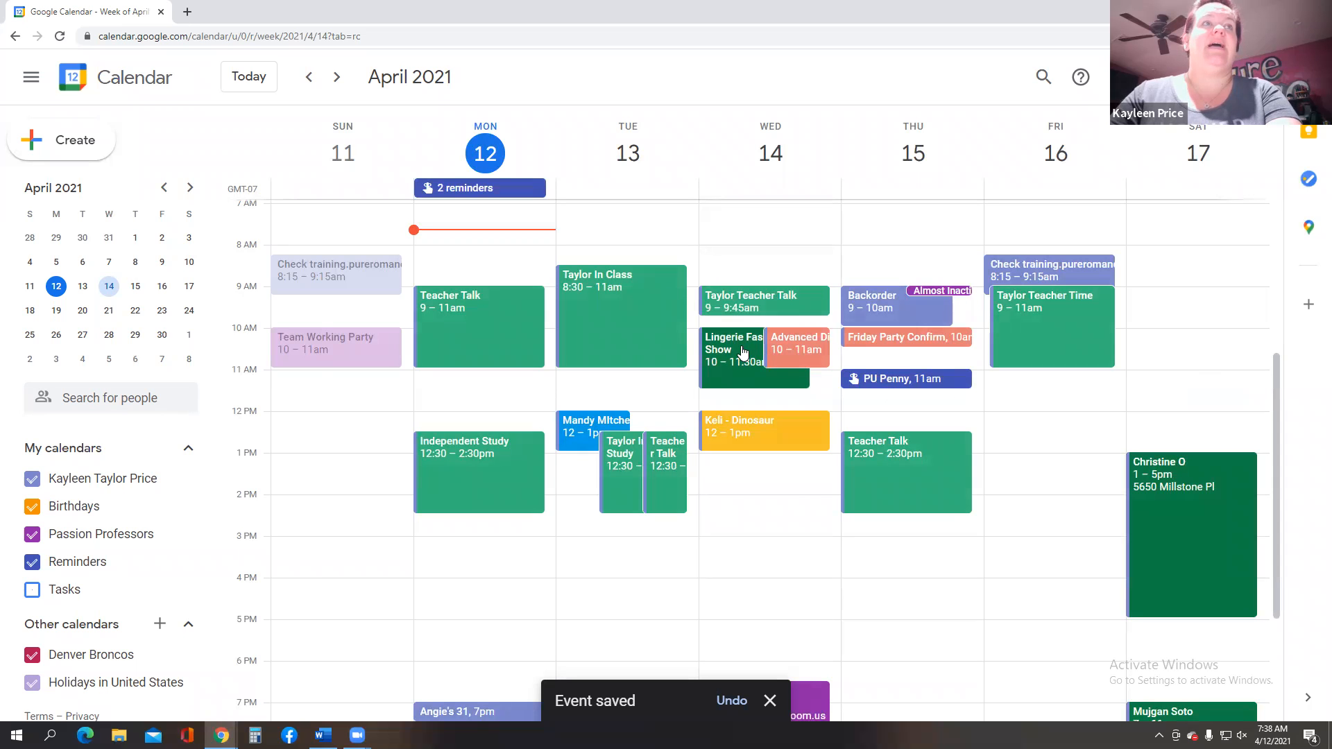
left_click(741, 353)
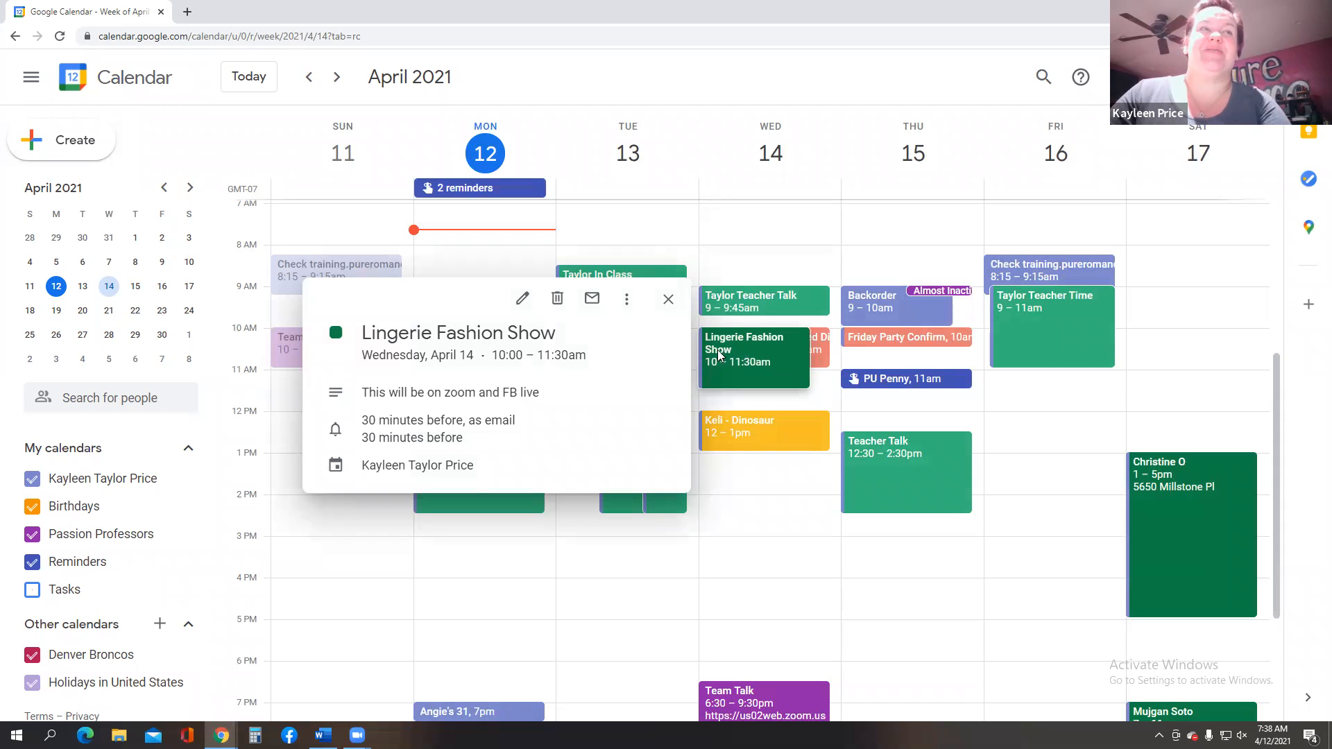
left_click(521, 299)
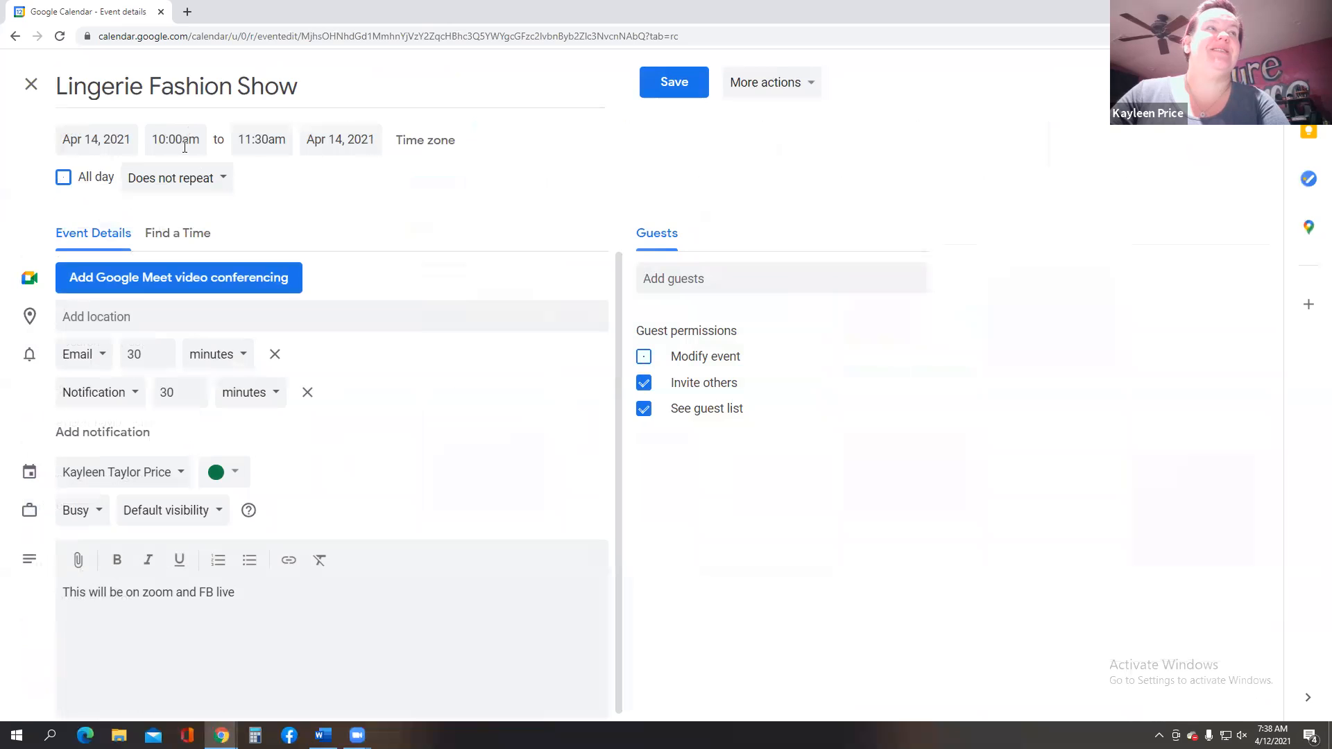
left_click(95, 139)
type("7")
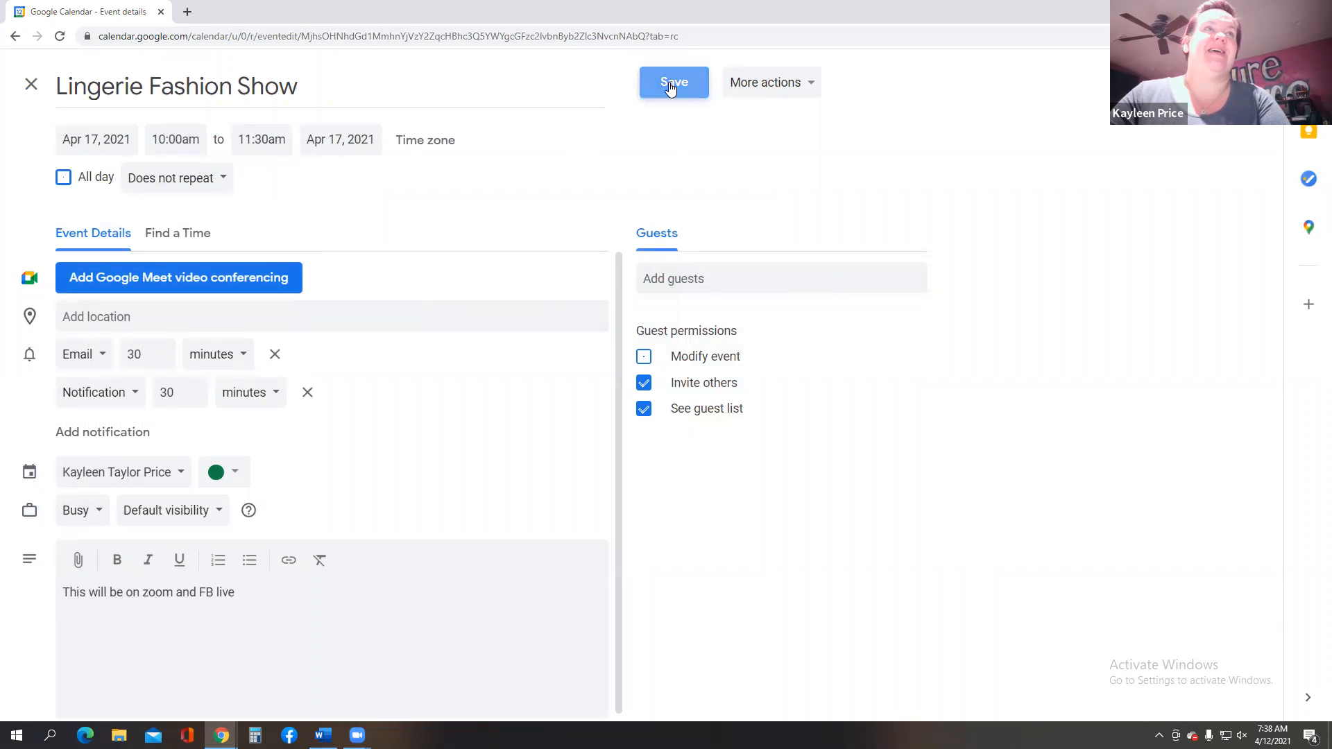
left_click(673, 82)
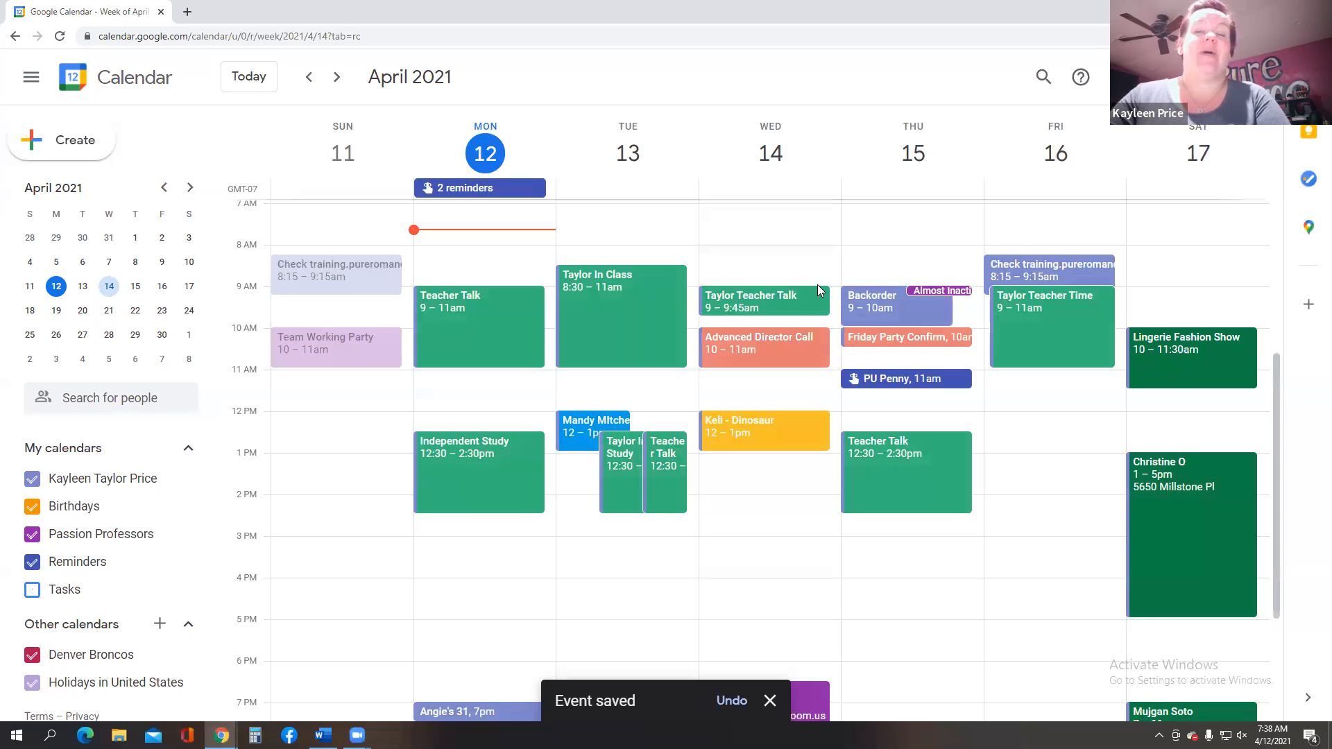
mouse_move(929, 393)
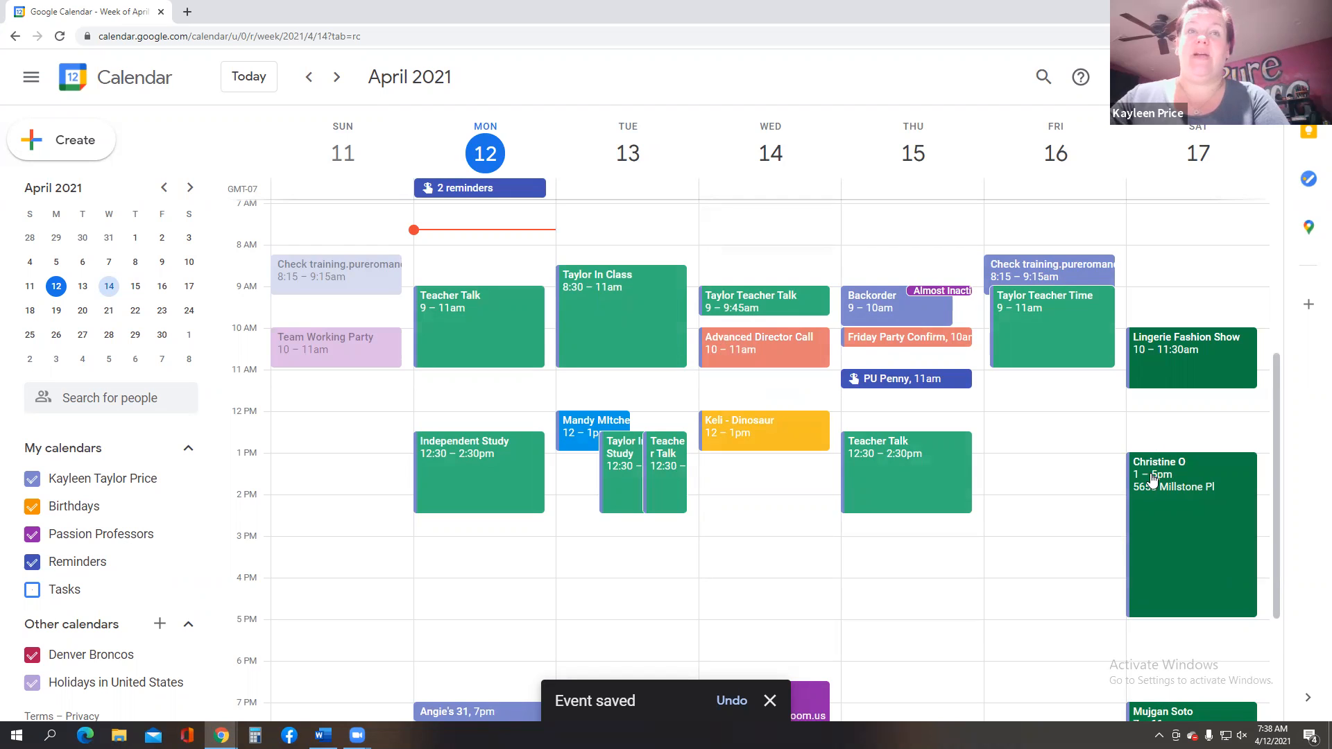
- Scroll the week, then switch to April 2021 month view showing the 17th's event
scroll("down", 3)
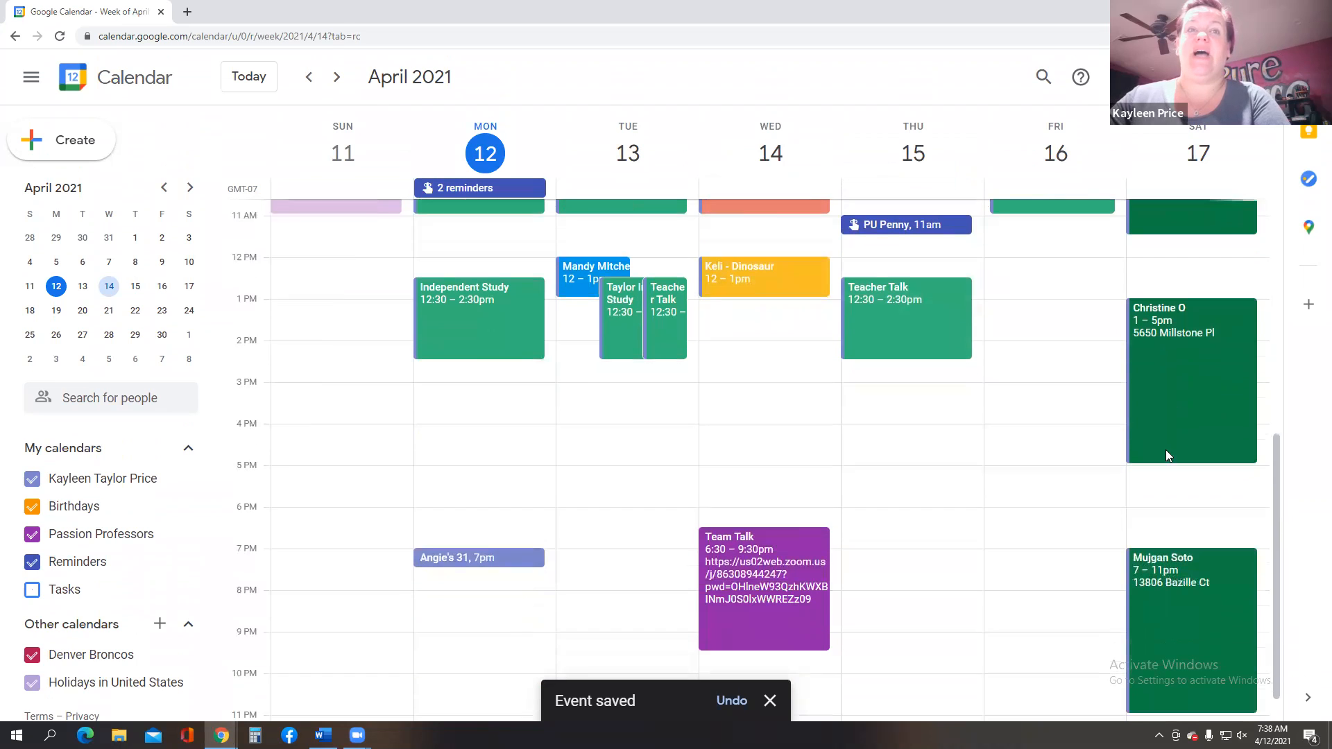
scroll("down", 3)
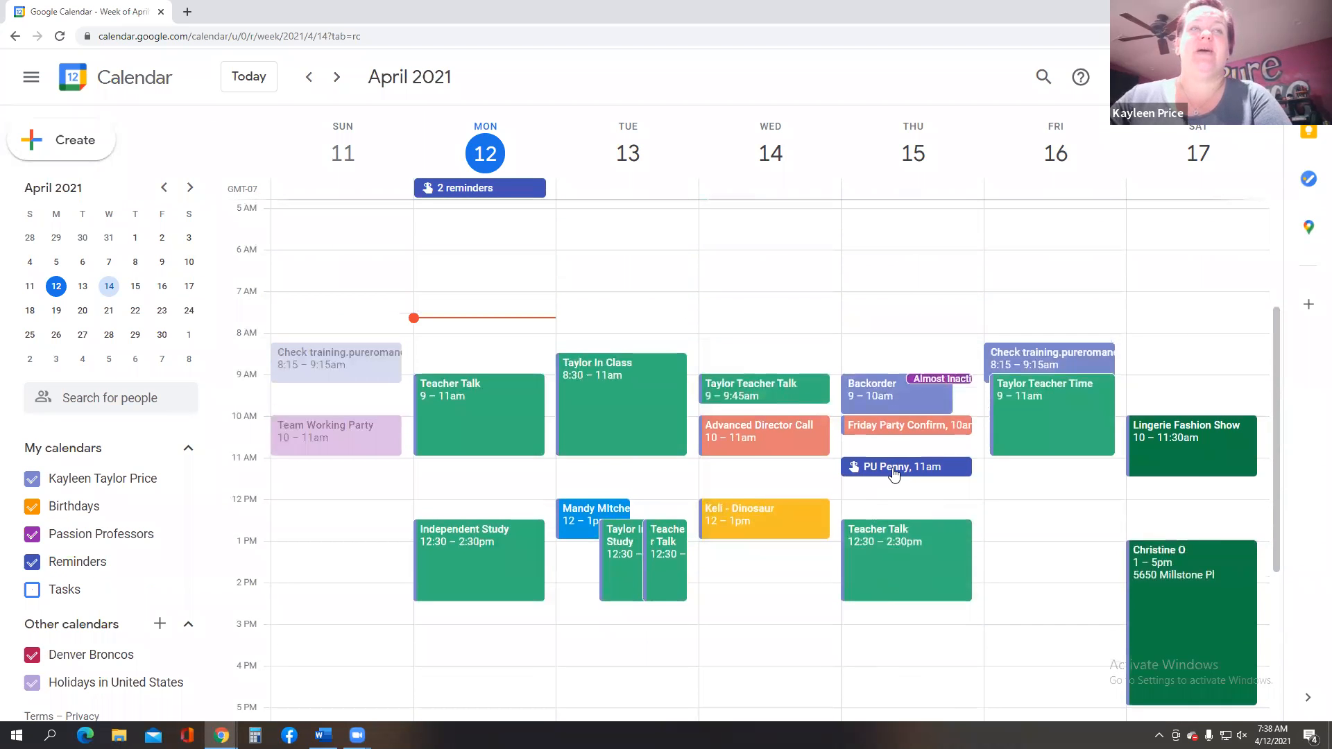
mouse_move(928, 382)
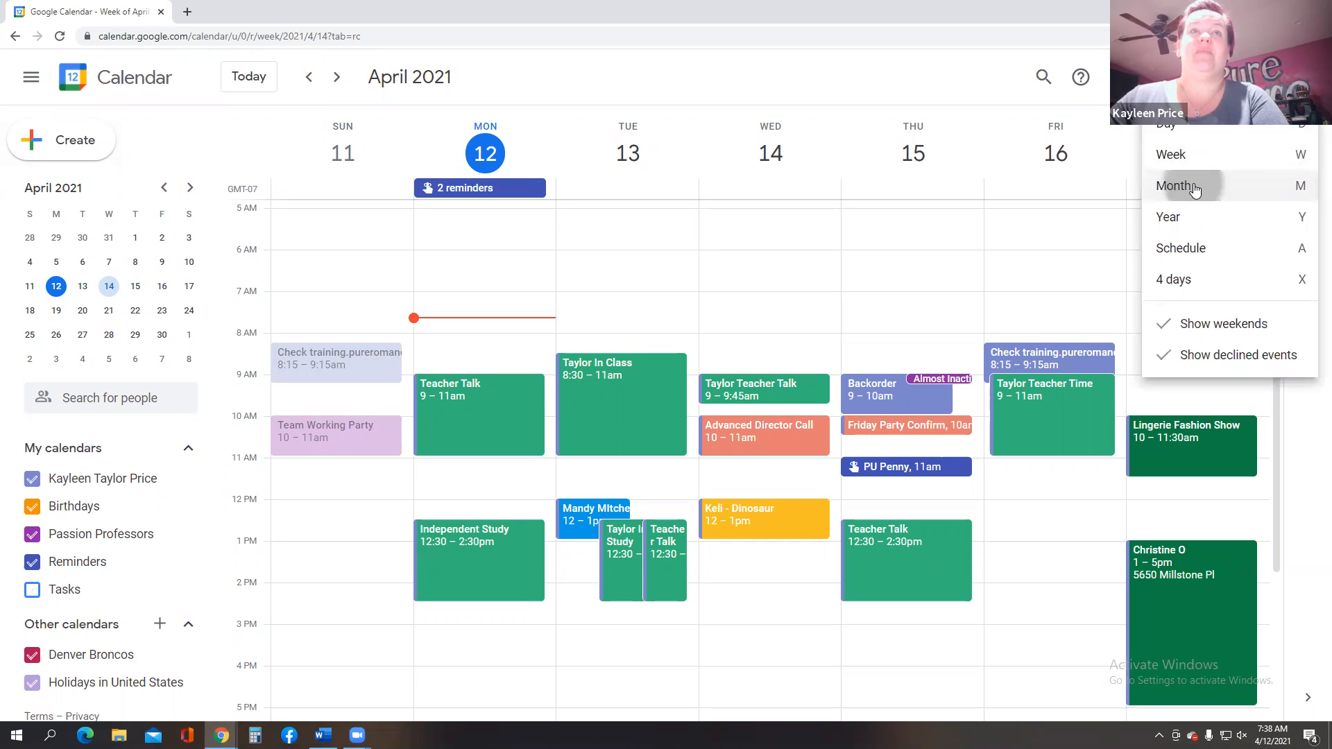
left_click(1194, 185)
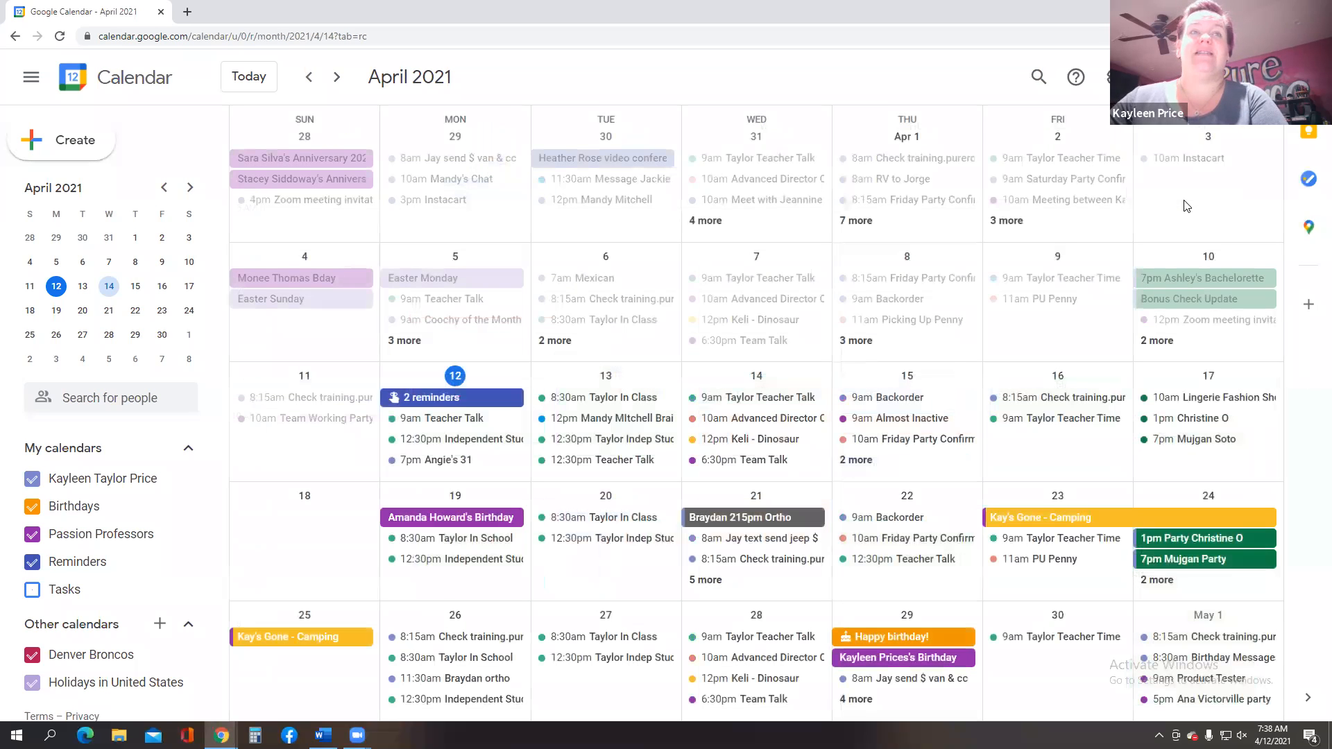